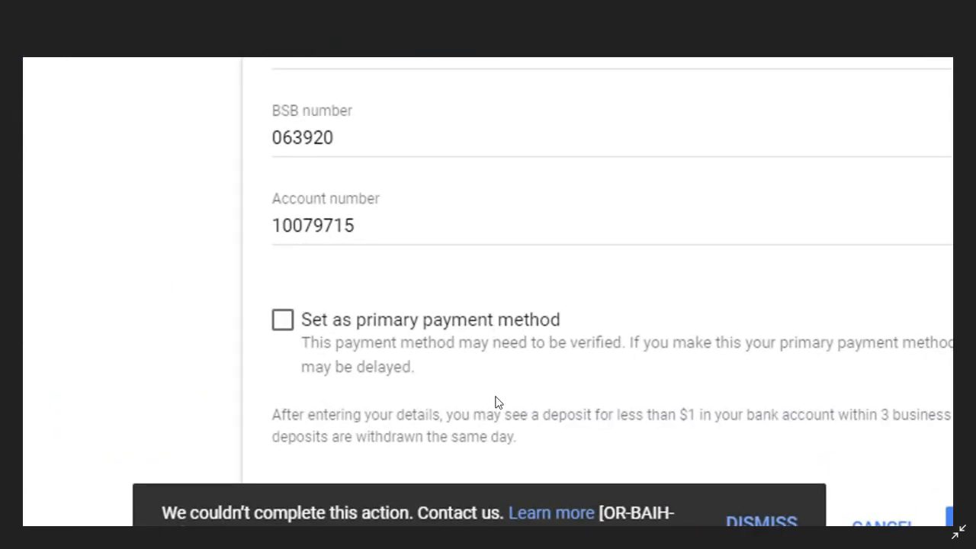
# Step: Scroll through the IntoGuide article's Methods 01–03 down to the Contact Us screenshot
pyautogui.scroll(-3)
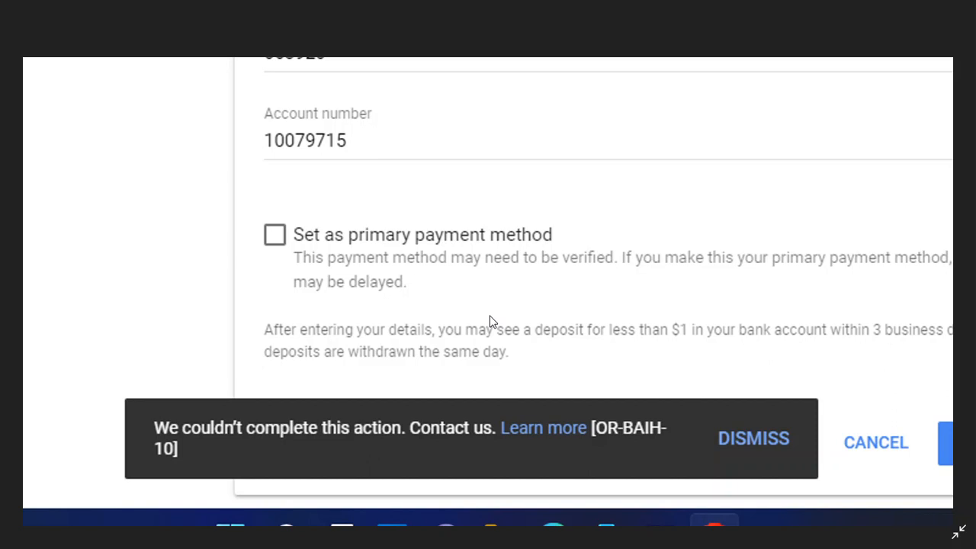
pyautogui.moveTo(960, 530)
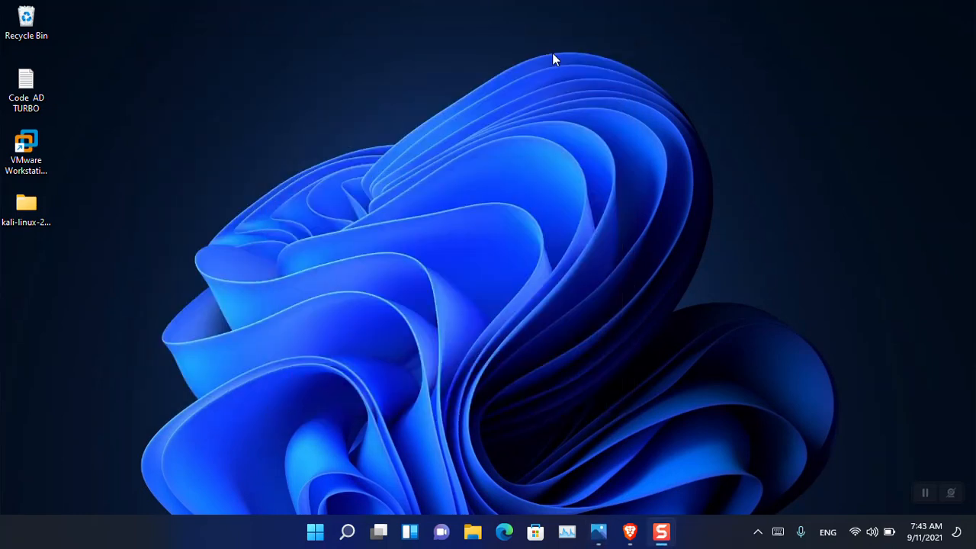
pyautogui.moveTo(583, 146)
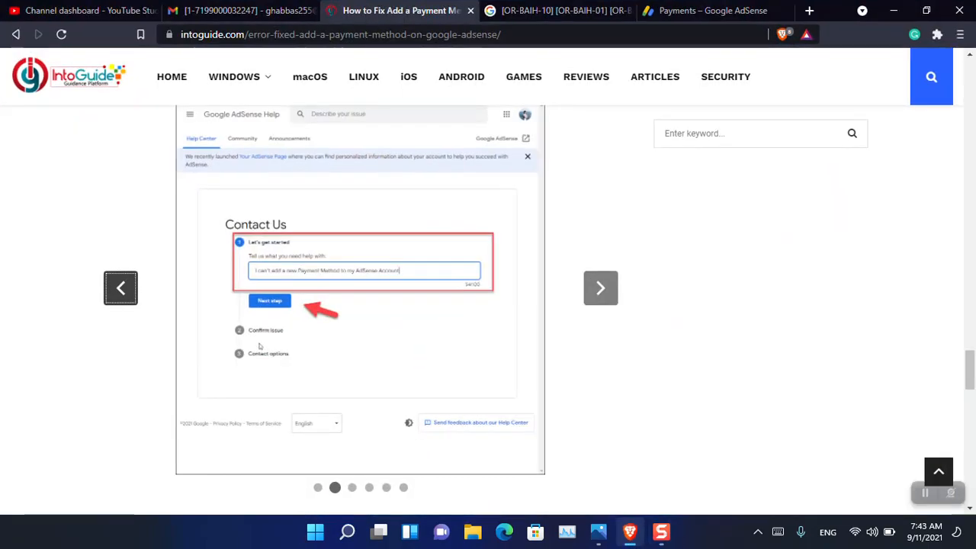
pyautogui.scroll(-3)
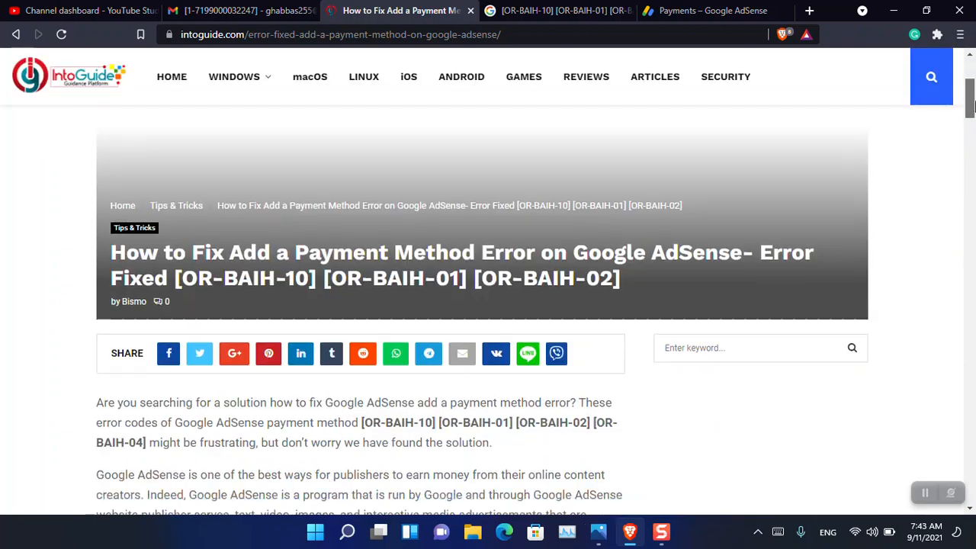
pyautogui.scroll(-3)
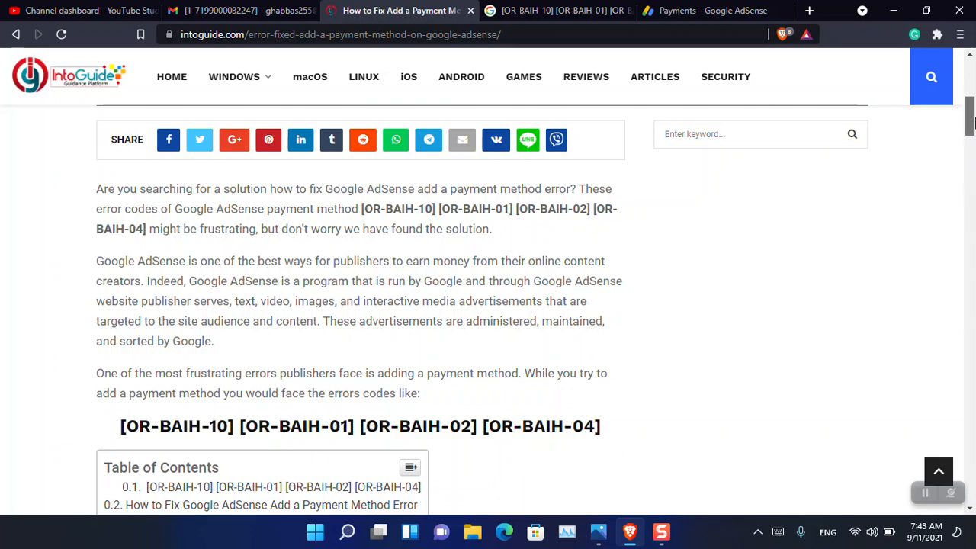
pyautogui.scroll(-3)
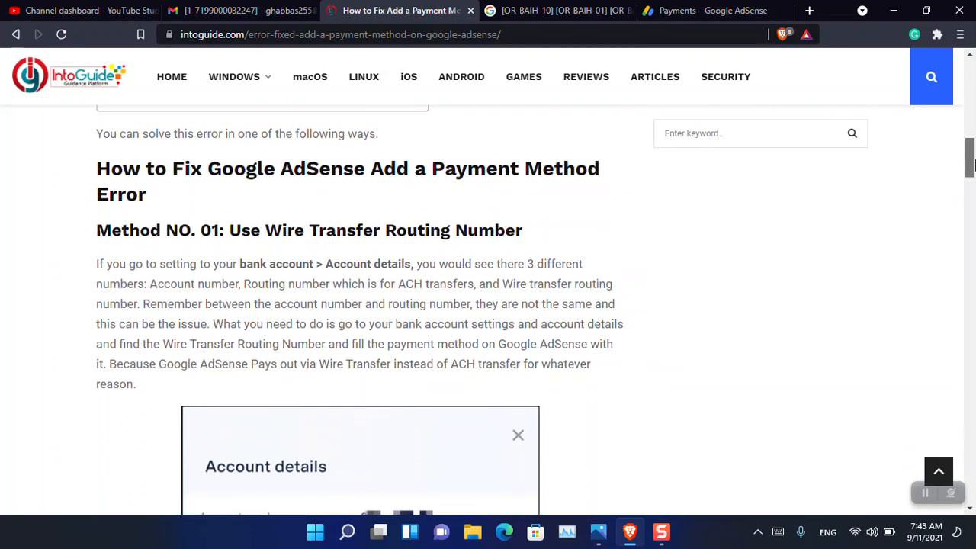
pyautogui.scroll(-3)
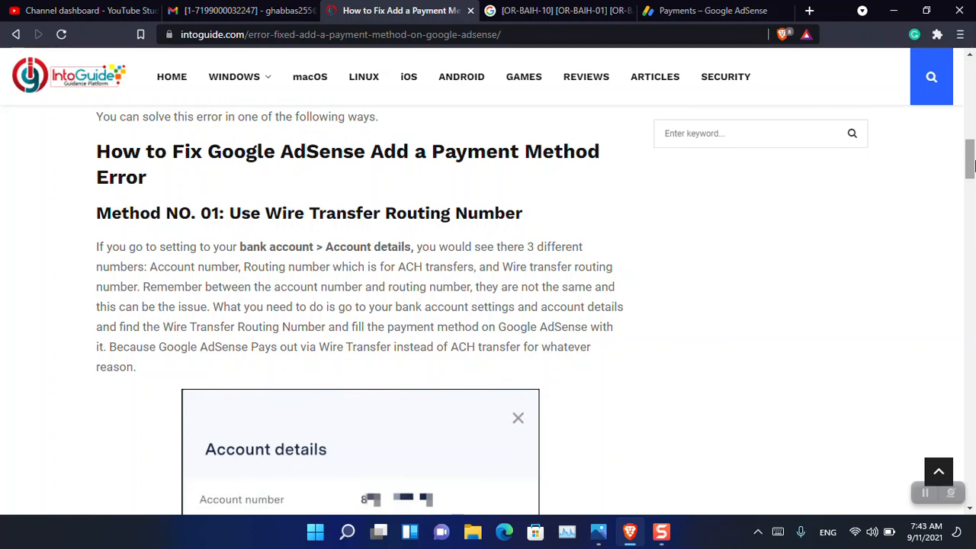
pyautogui.scroll(-3)
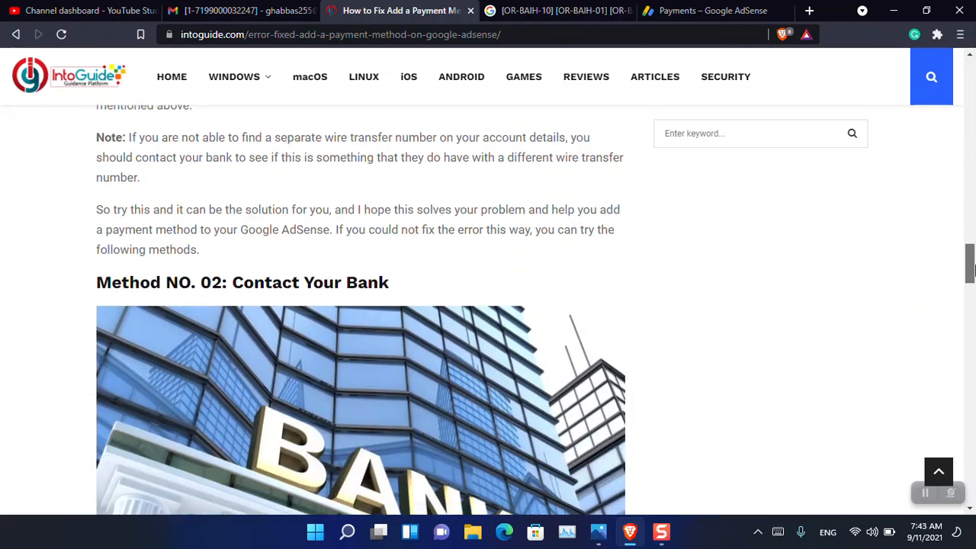
pyautogui.scroll(-3)
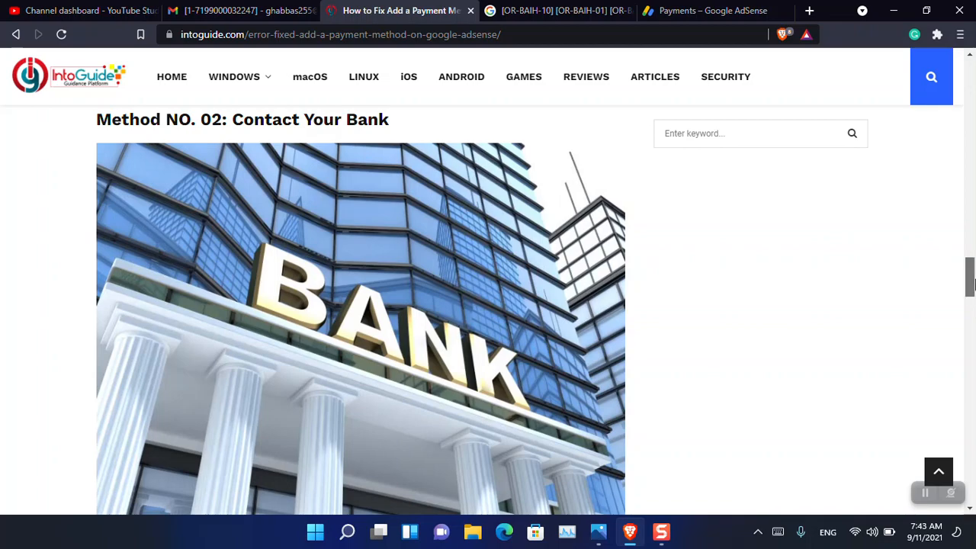
pyautogui.scroll(-3)
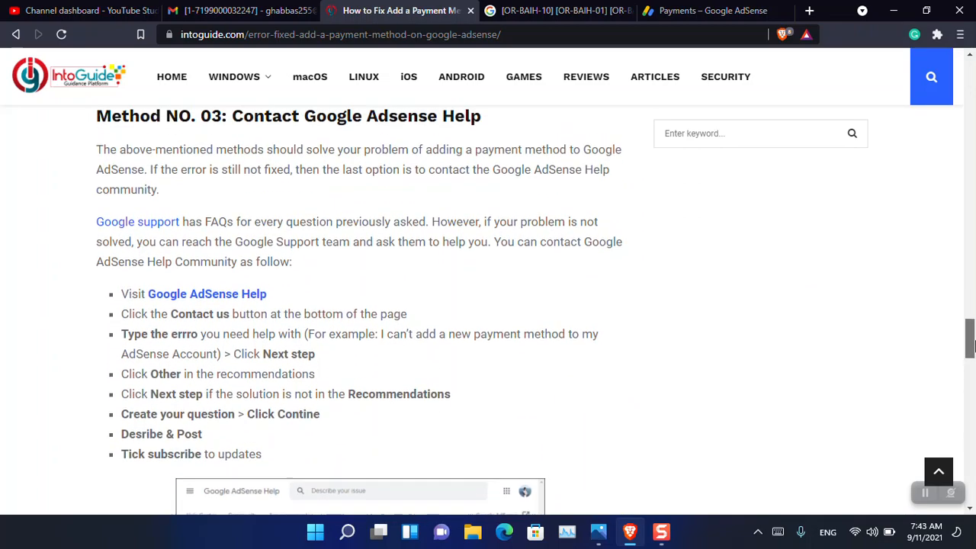
pyautogui.scroll(-3)
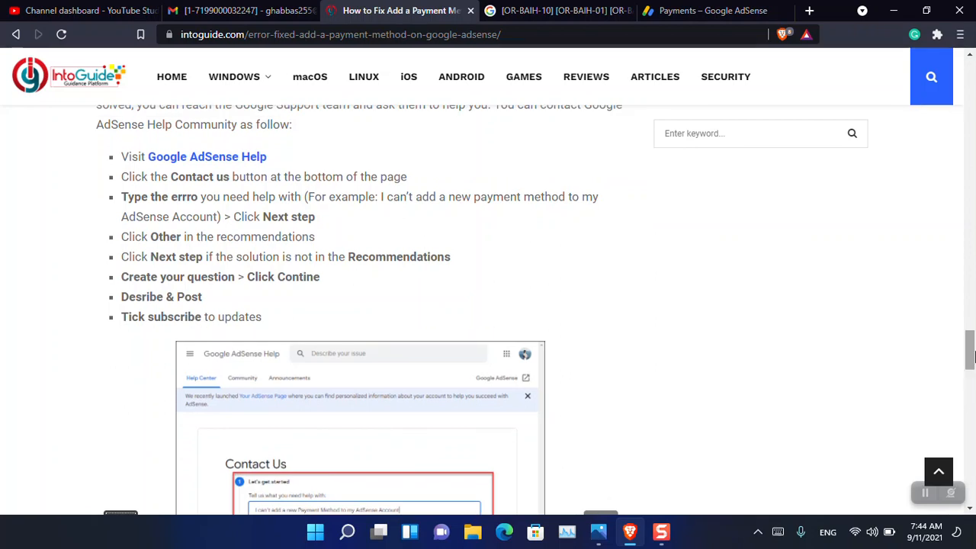
pyautogui.scroll(-3)
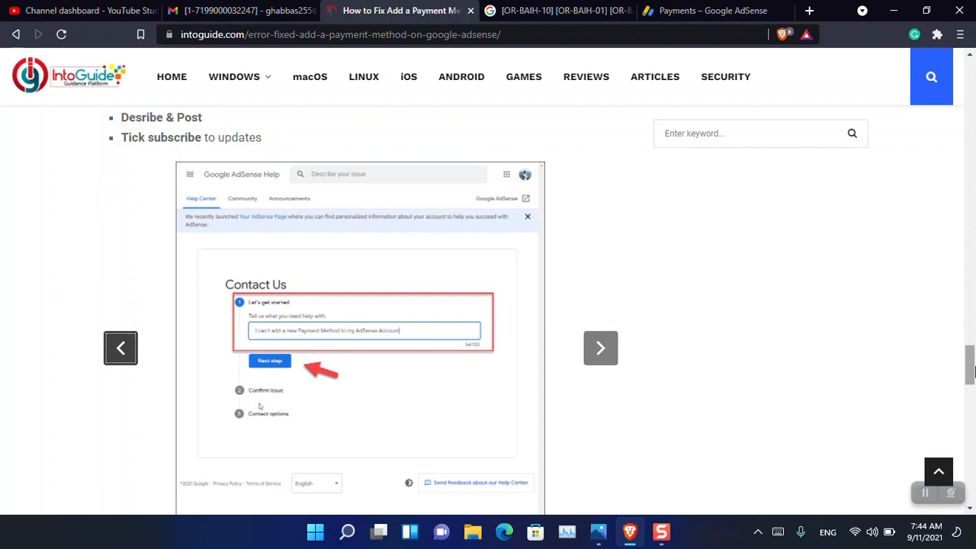
pyautogui.scroll(-3)
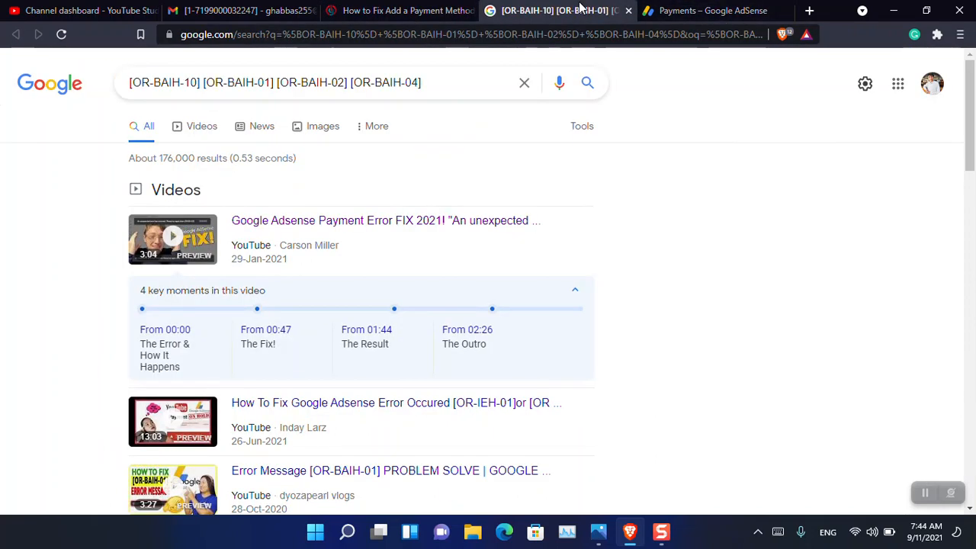
pyautogui.moveTo(405, 308)
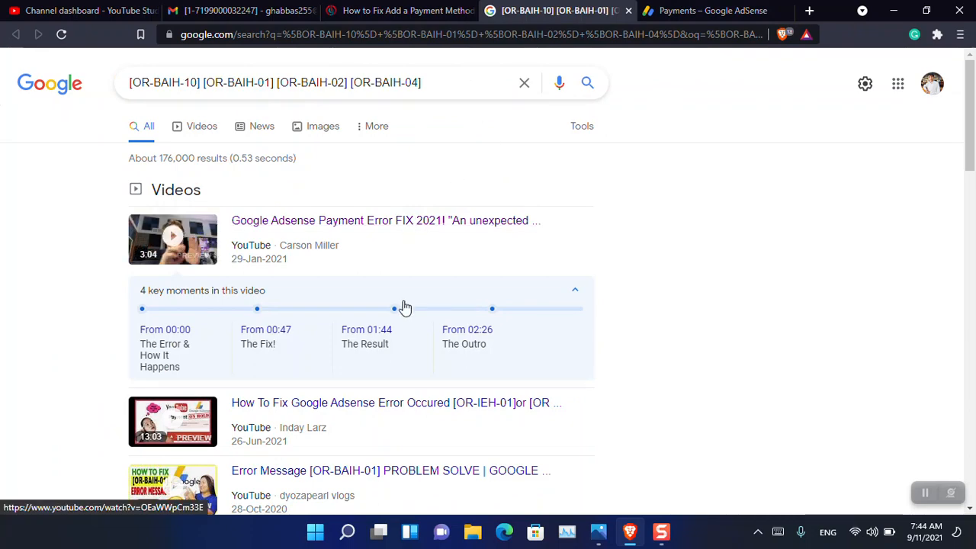
# Step: Scroll the OR-BAIH error code search results down to the OR-BAIH-01 support thread
pyautogui.scroll(-3)
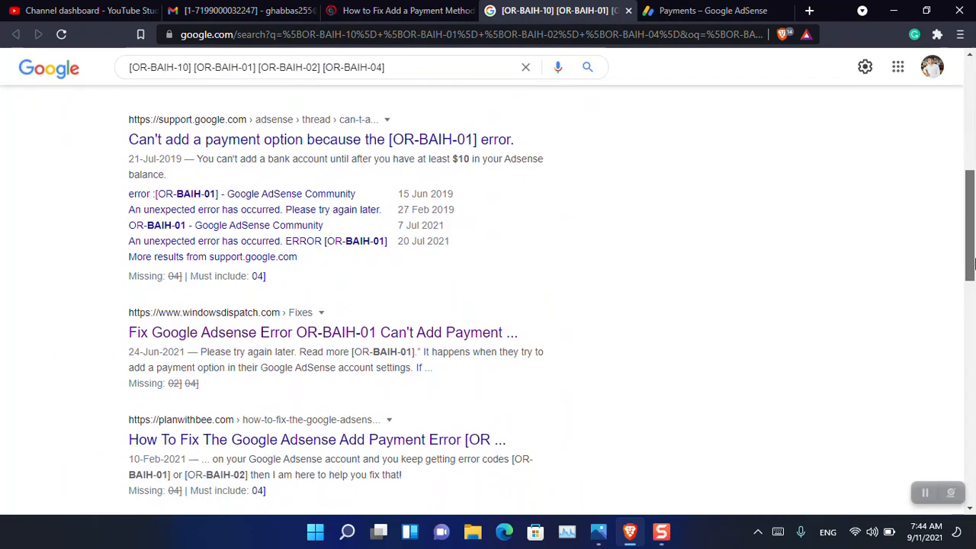
pyautogui.scroll(-3)
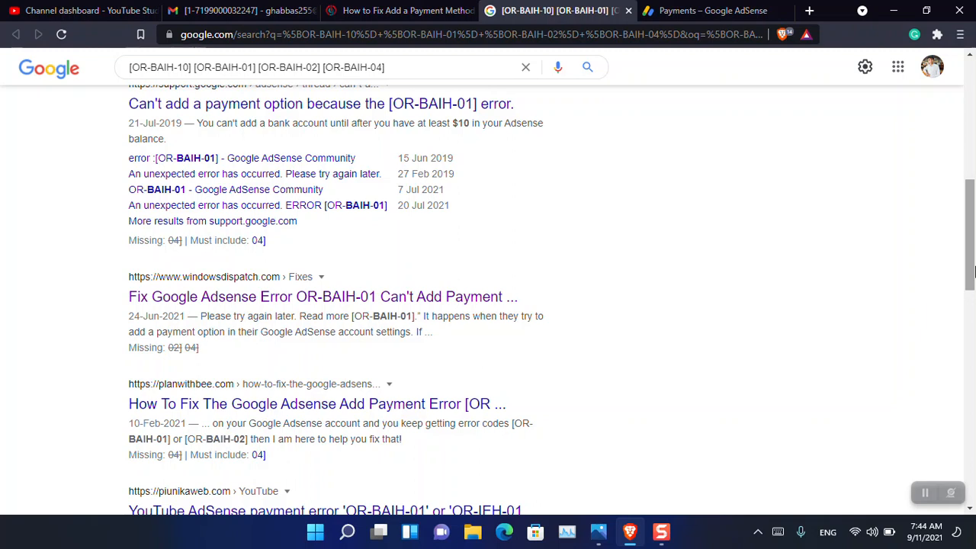
pyautogui.moveTo(745, 190)
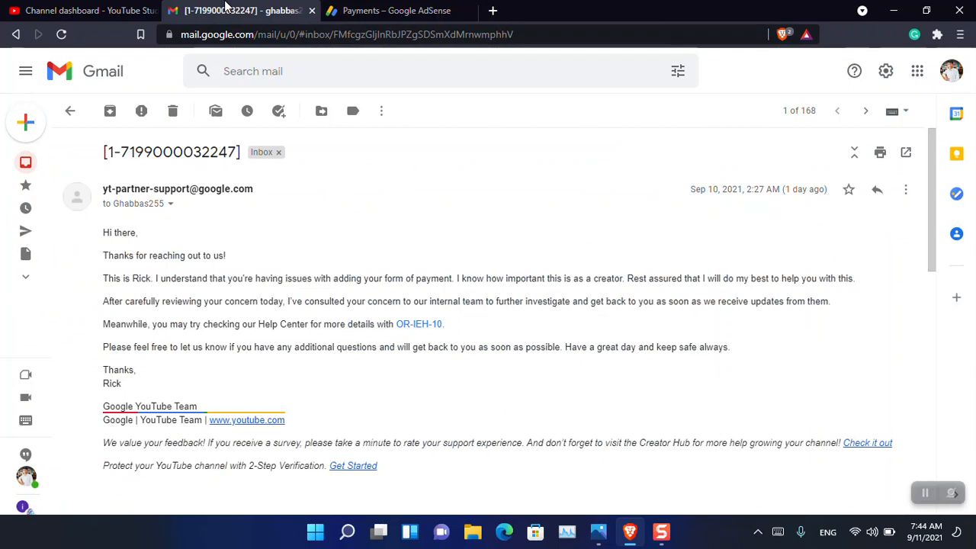
pyautogui.moveTo(403, 11)
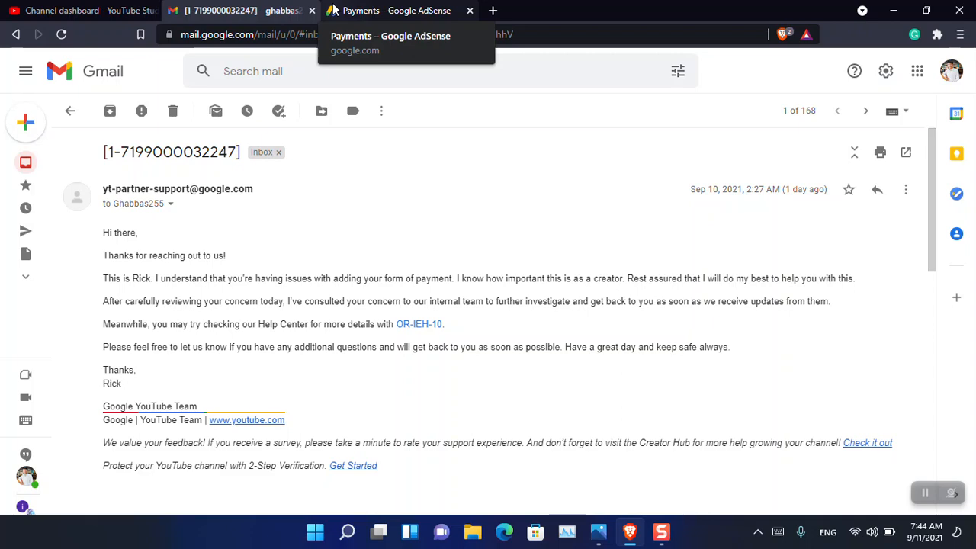
pyautogui.moveTo(111, 7)
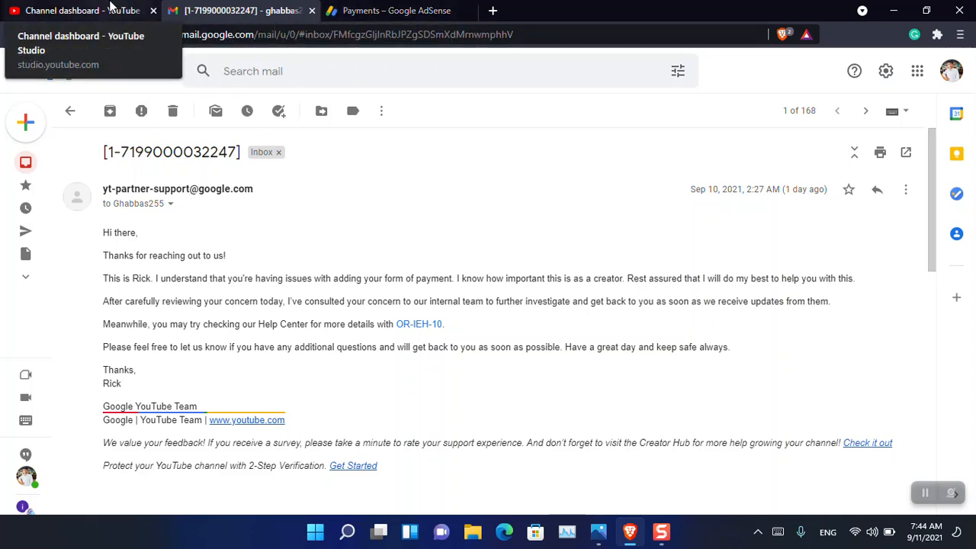
# Step: Show the YouTube Studio channel dashboard and scroll through its revenue, top videos and comments
pyautogui.click(84, 12)
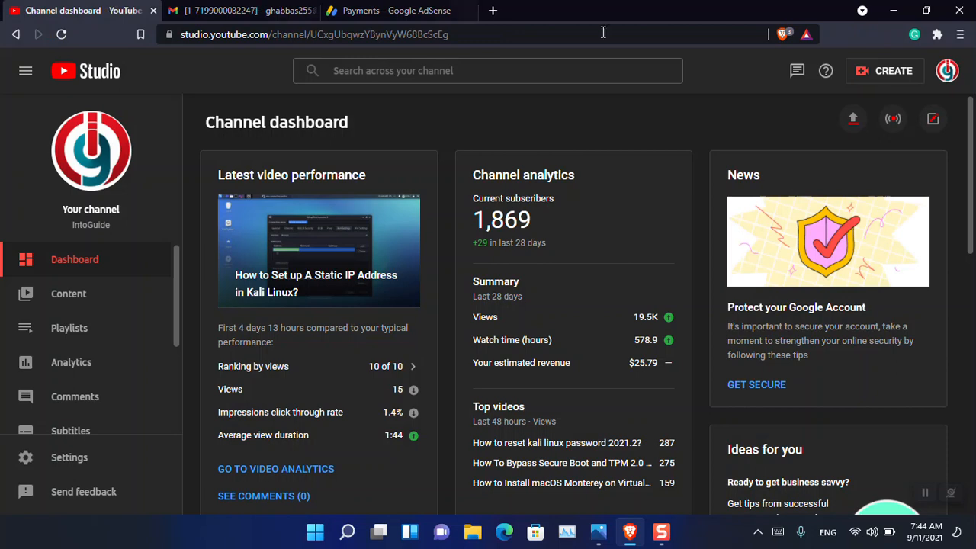
pyautogui.scroll(-3)
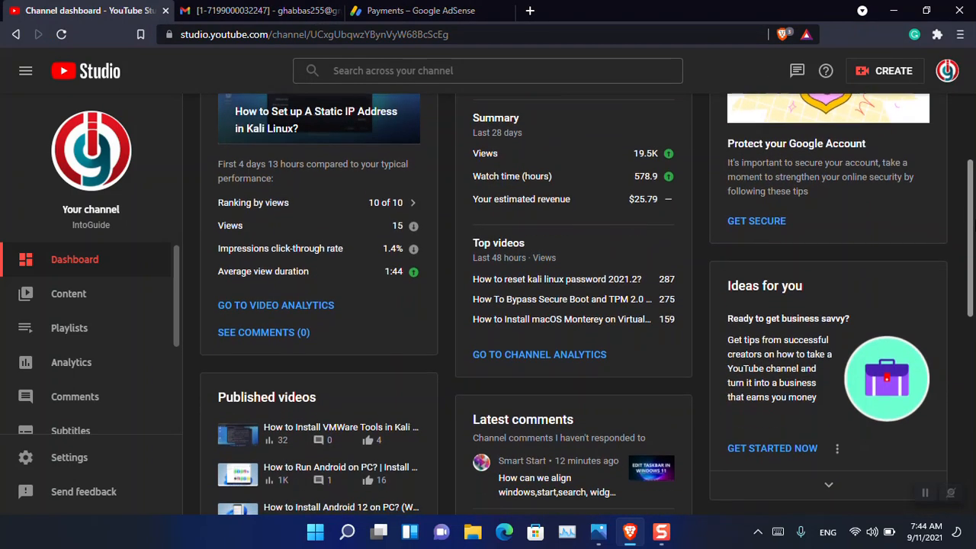
pyautogui.scroll(-3)
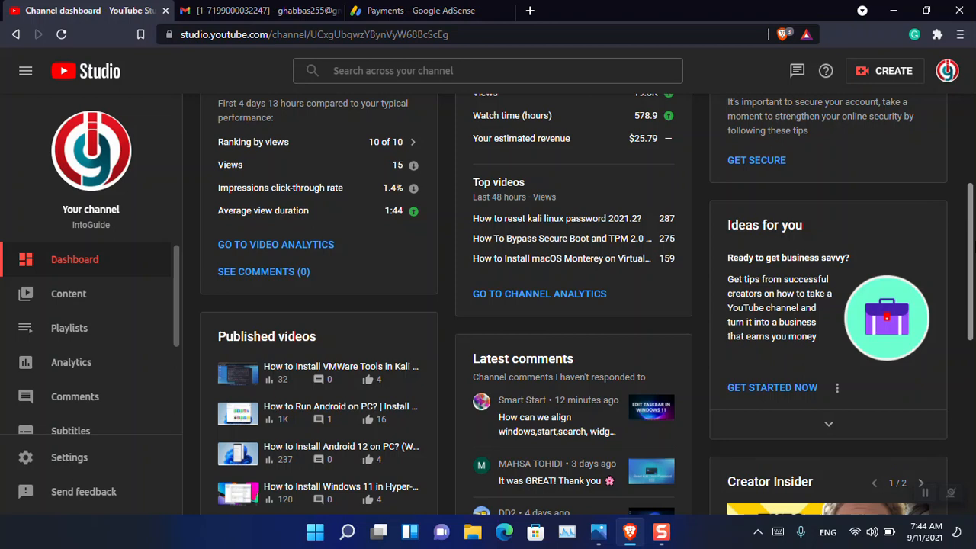
pyautogui.moveTo(446, 342)
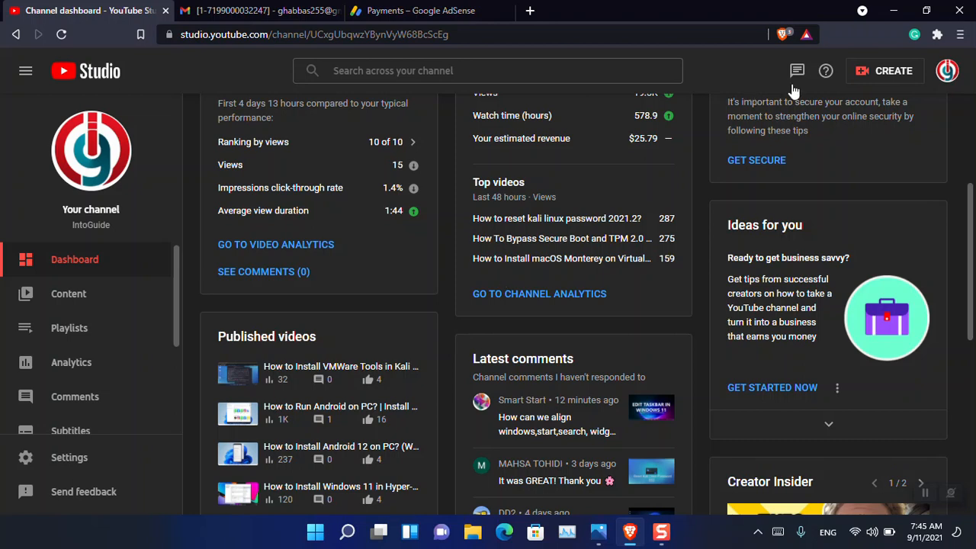
pyautogui.moveTo(796, 70)
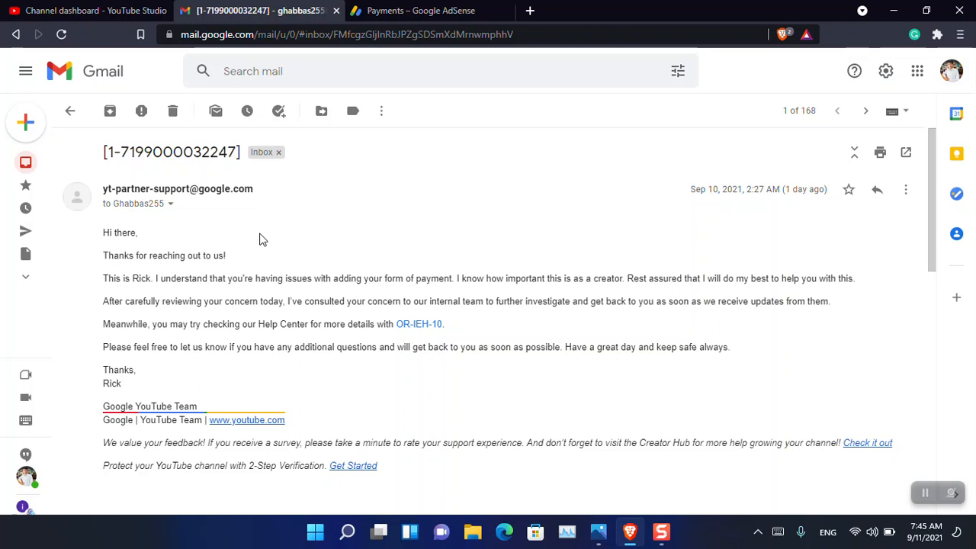
pyautogui.moveTo(484, 384)
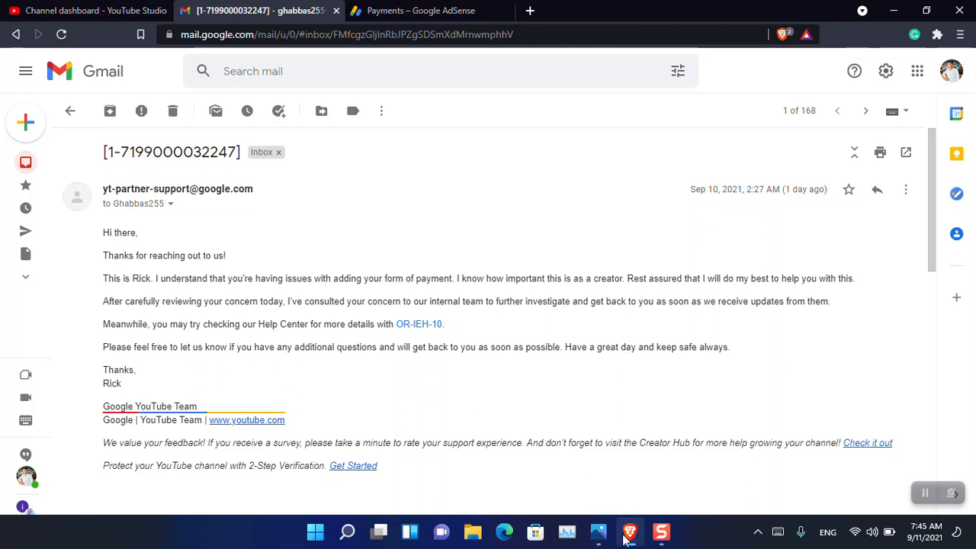
pyautogui.moveTo(458, 369)
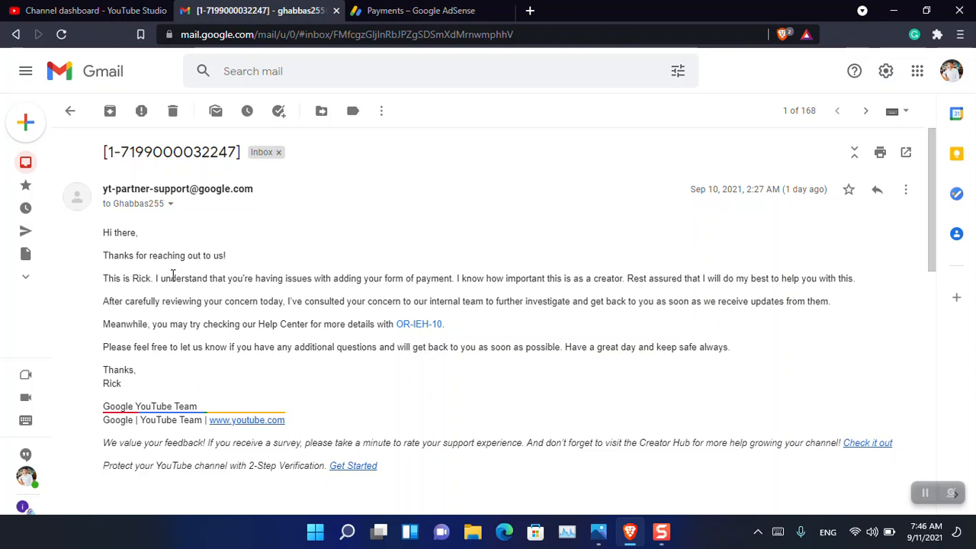
pyautogui.moveTo(133, 255)
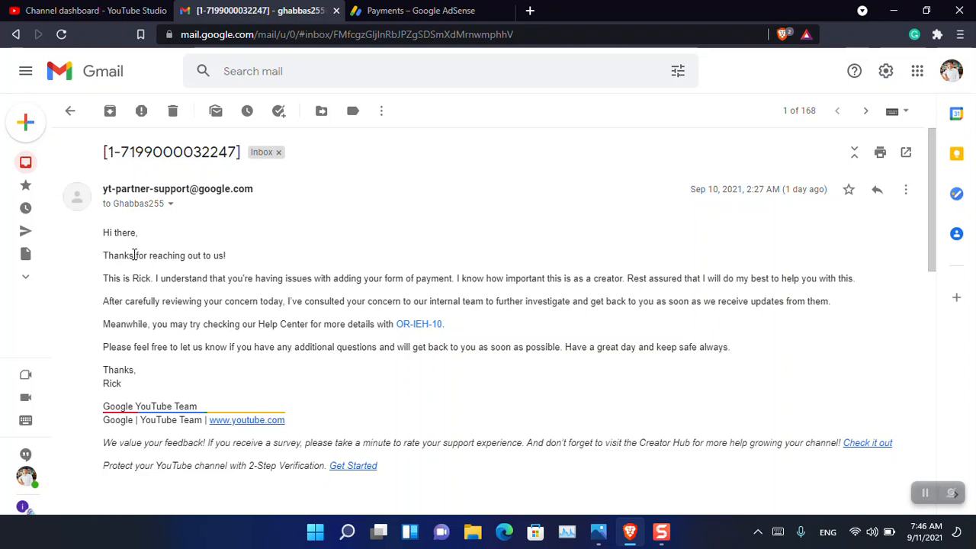
pyautogui.moveTo(160, 278)
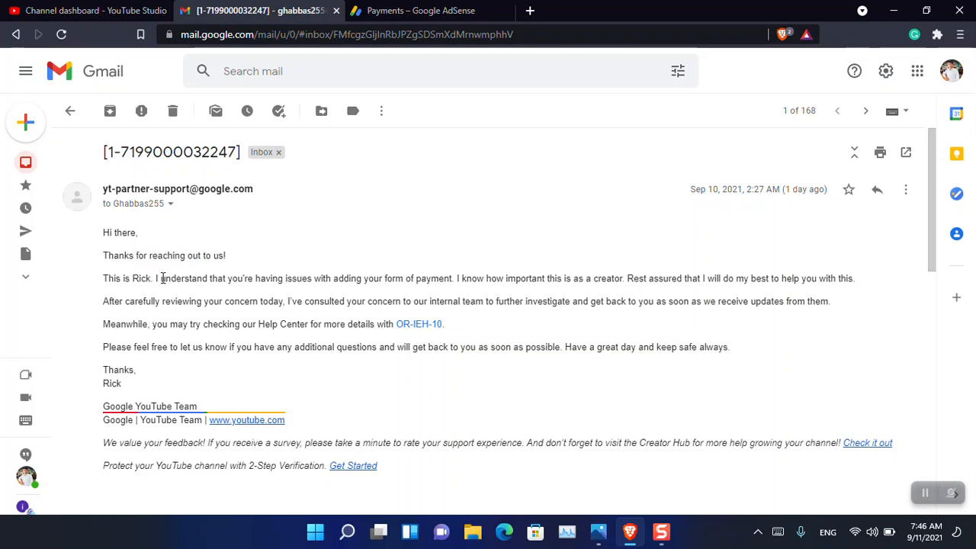
# Step: Read the OR-IEH-10 payment-hold article, then scroll the Gmail thread to the newer resolved reply
pyautogui.moveTo(146, 255); pyautogui.dragTo(225, 255)
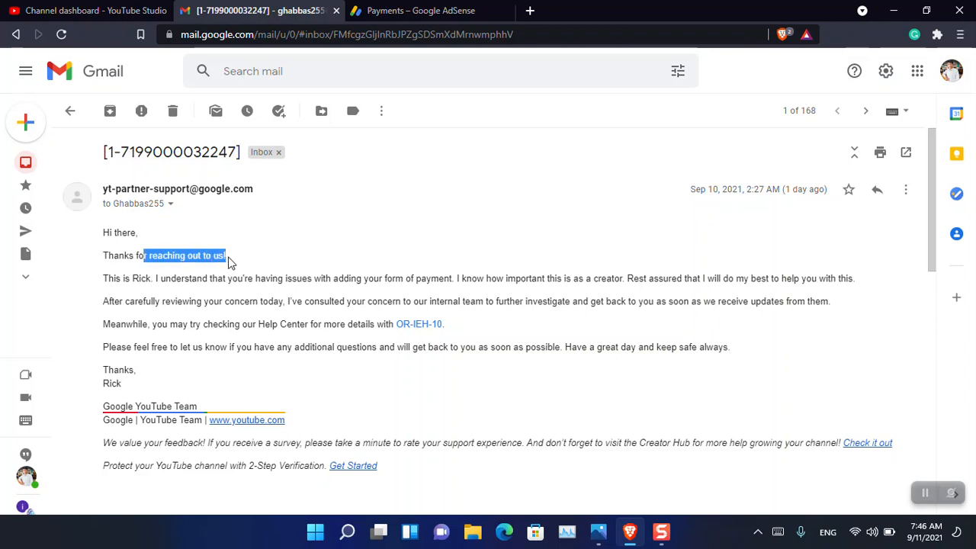
pyautogui.moveTo(235, 293)
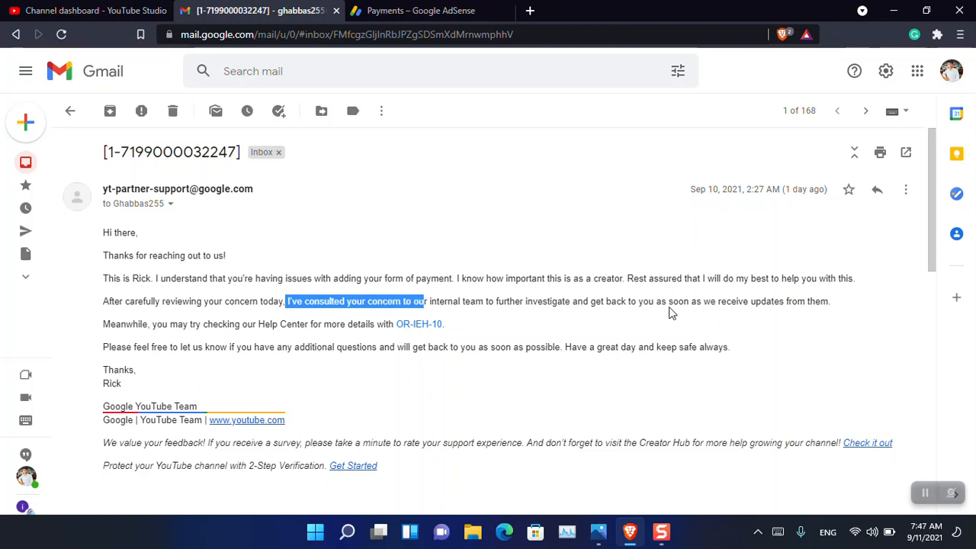
pyautogui.moveTo(427, 369)
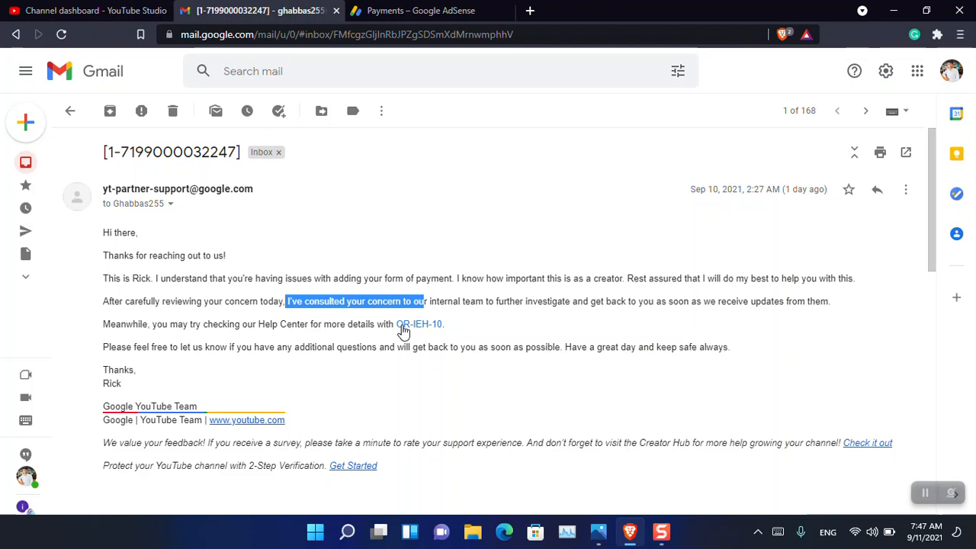
pyautogui.click(427, 324)
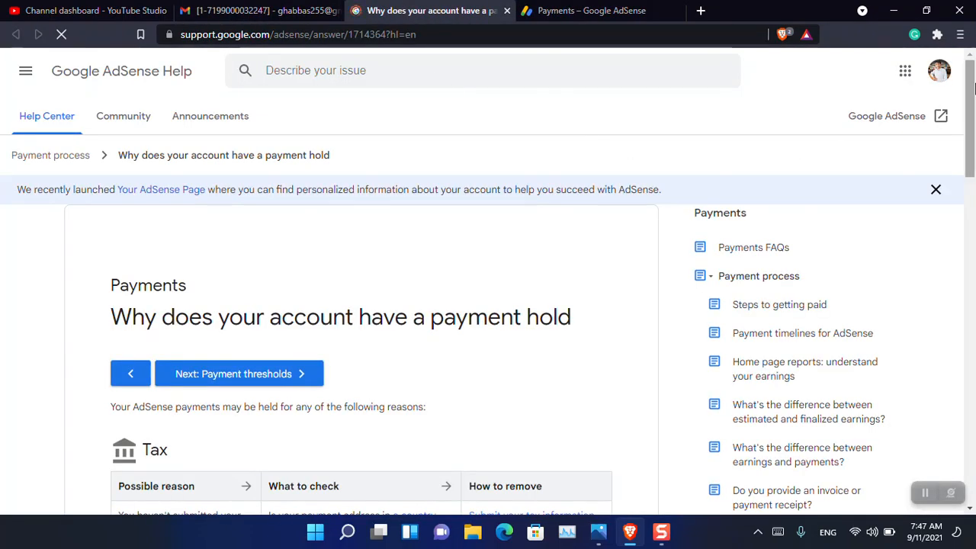
pyautogui.scroll(-3)
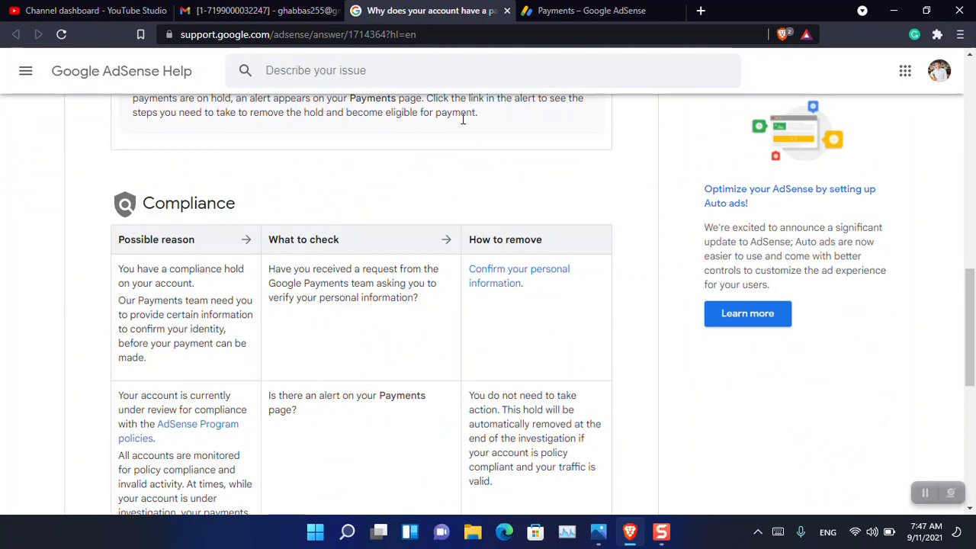
pyautogui.click(266, 10)
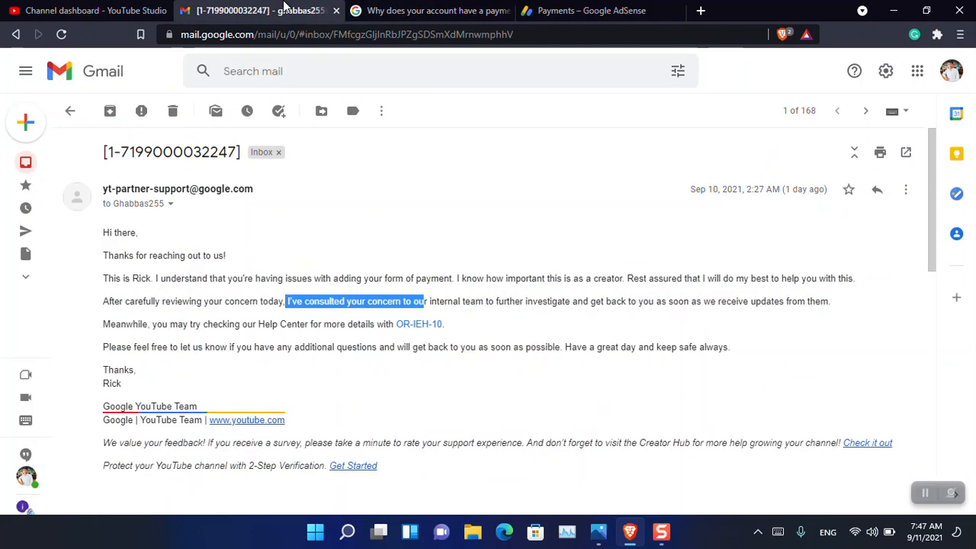
pyautogui.moveTo(531, 365)
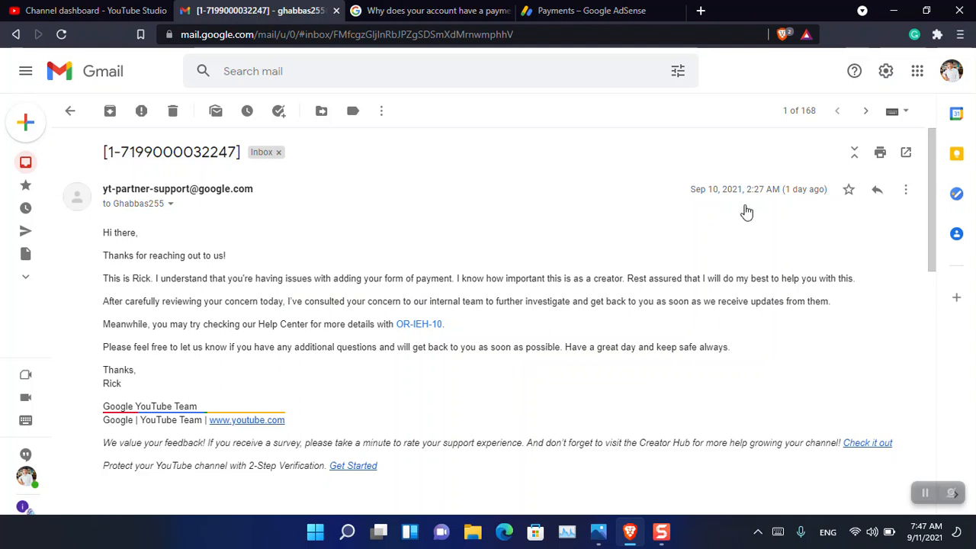
pyautogui.moveTo(712, 212)
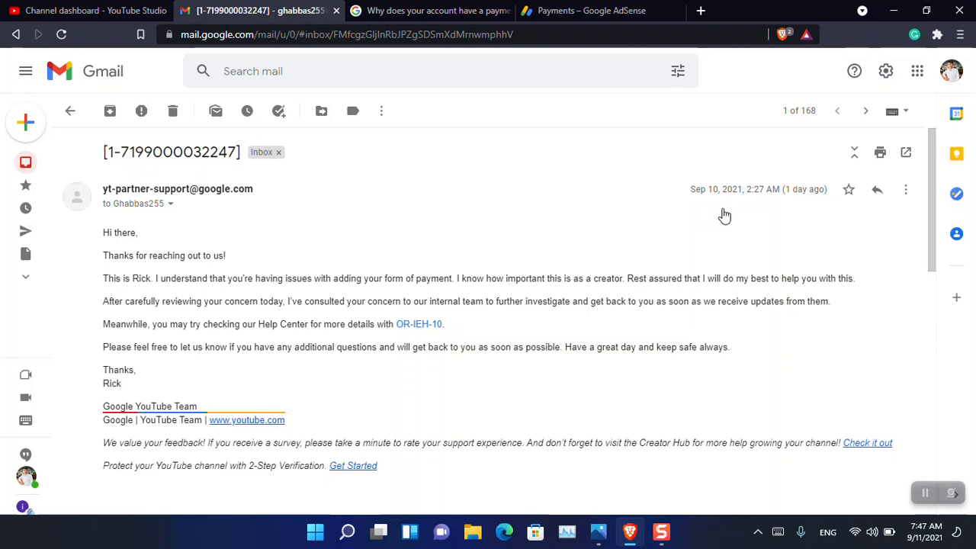
pyautogui.scroll(-3)
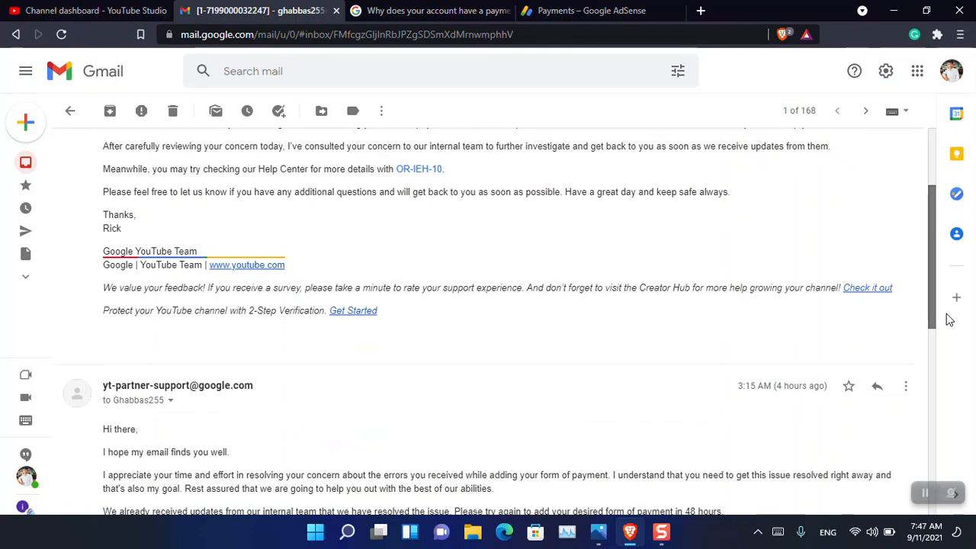
pyautogui.scroll(-3)
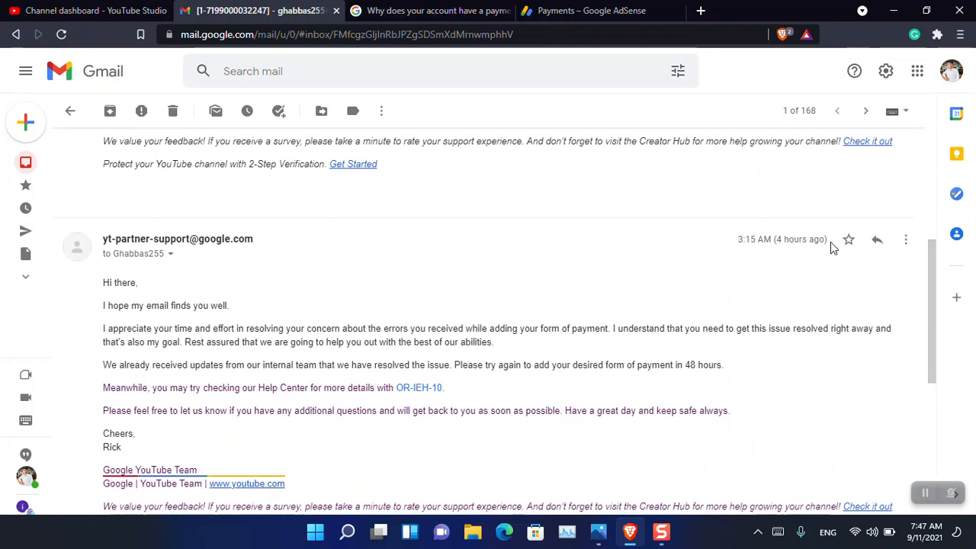
pyautogui.moveTo(754, 239)
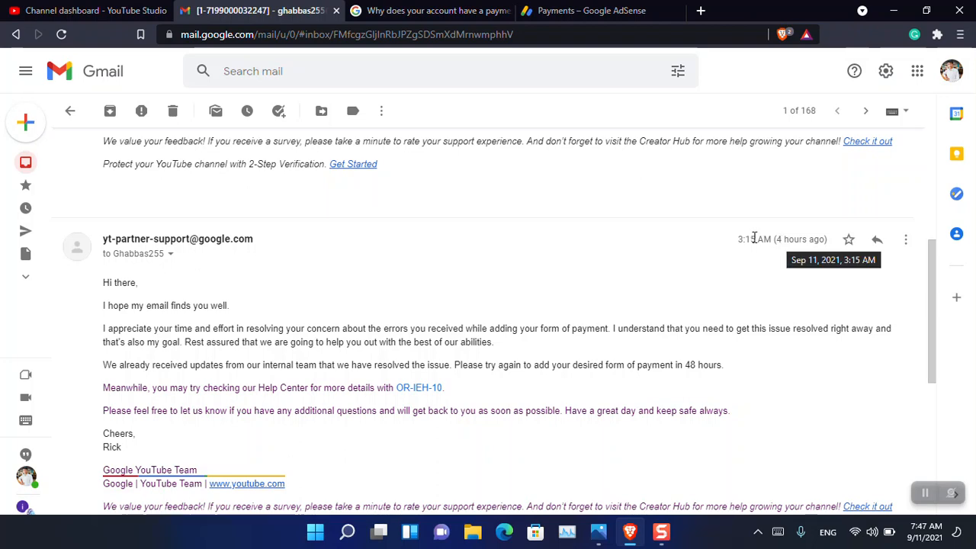
pyautogui.doubleClick(755, 239)
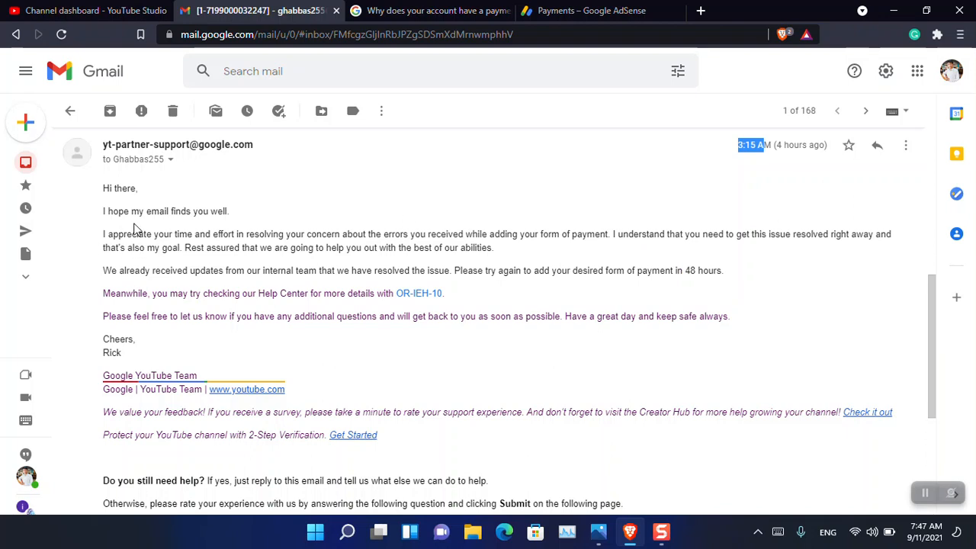
pyautogui.doubleClick(155, 211)
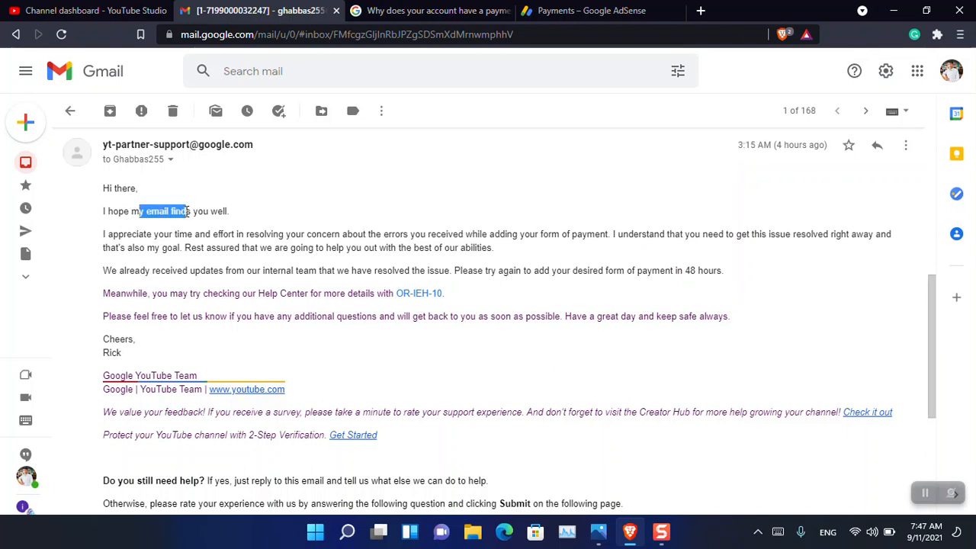
pyautogui.moveTo(250, 230)
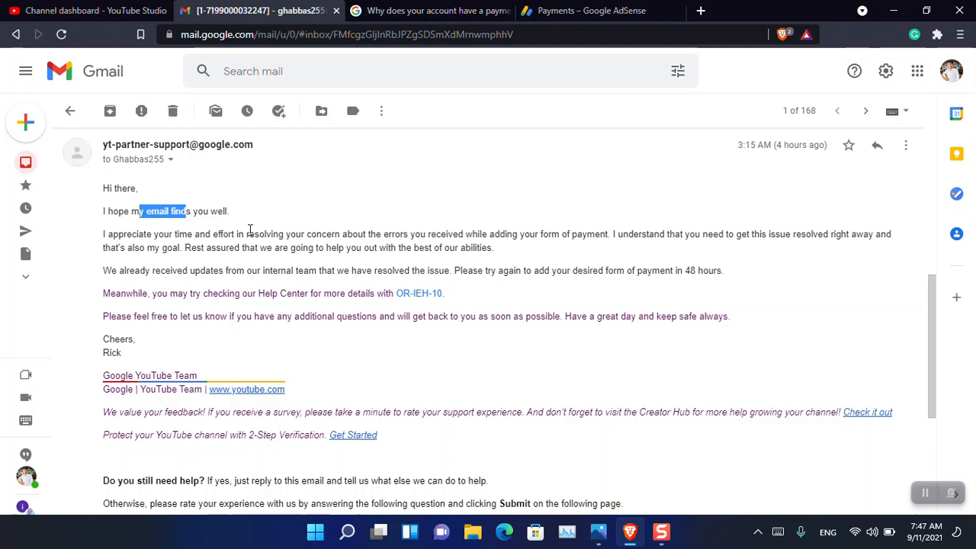
pyautogui.moveTo(355, 240)
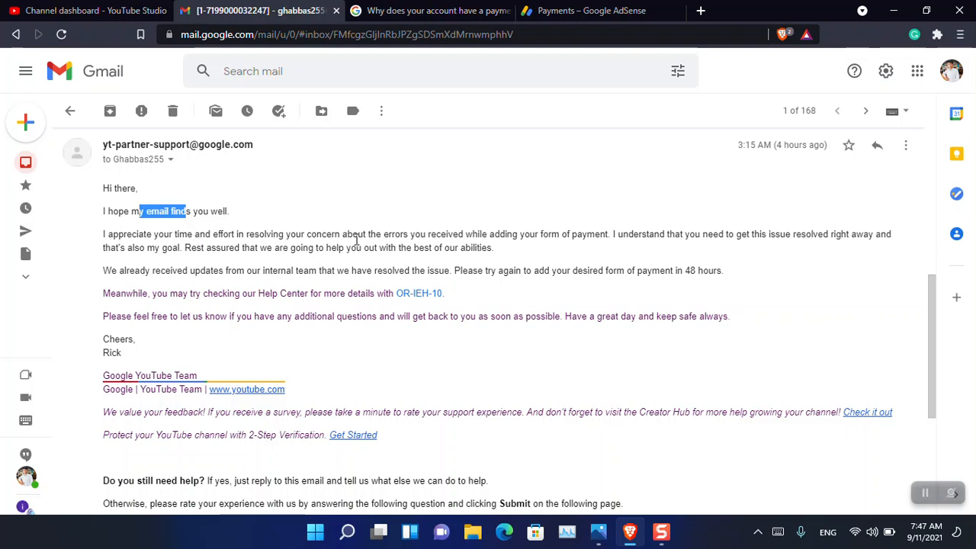
pyautogui.moveTo(548, 249)
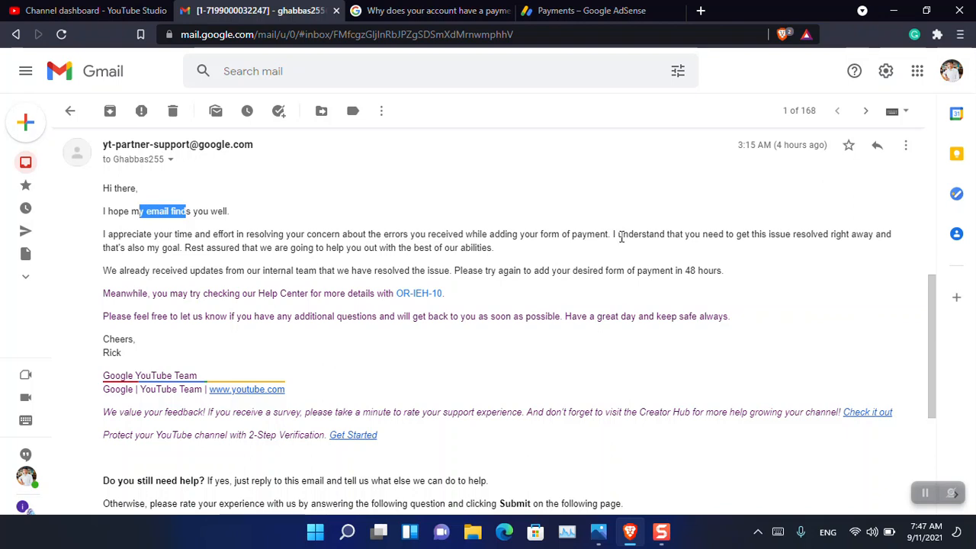
pyautogui.moveTo(617, 234); pyautogui.dragTo(730, 234)
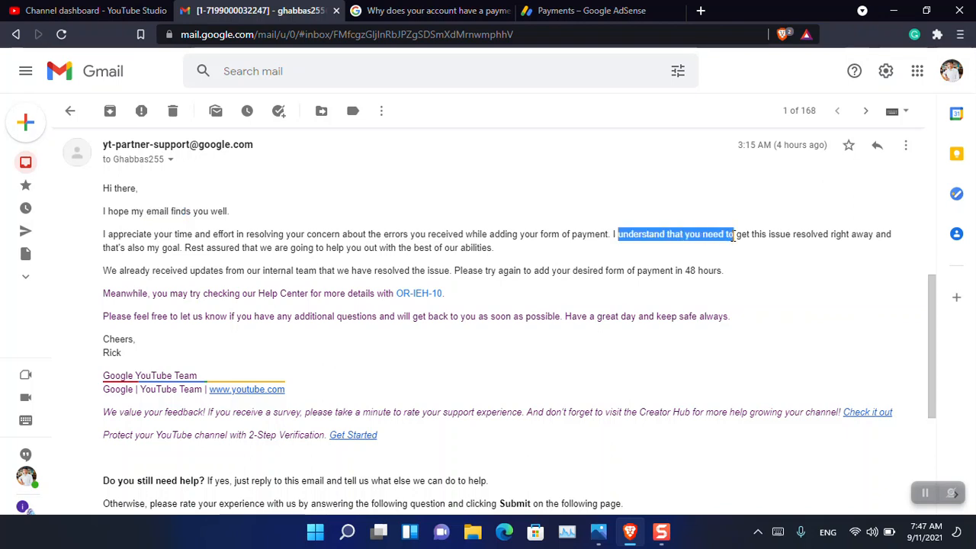
pyautogui.moveTo(322, 293)
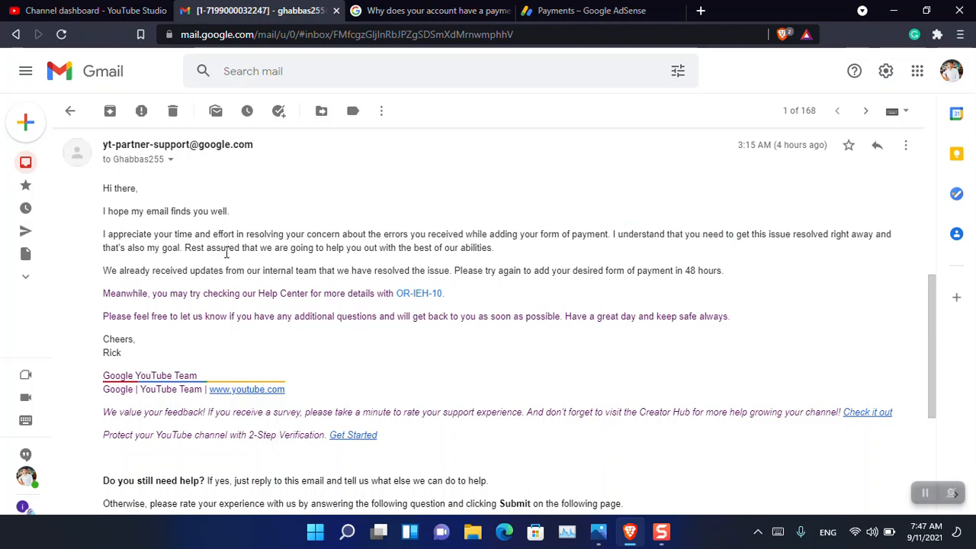
pyautogui.moveTo(221, 247); pyautogui.dragTo(332, 247)
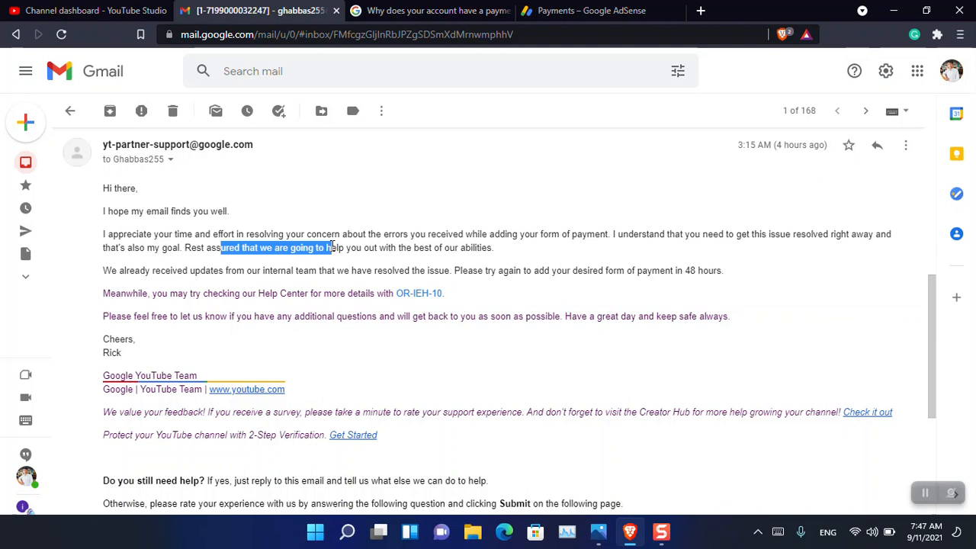
pyautogui.moveTo(145, 275)
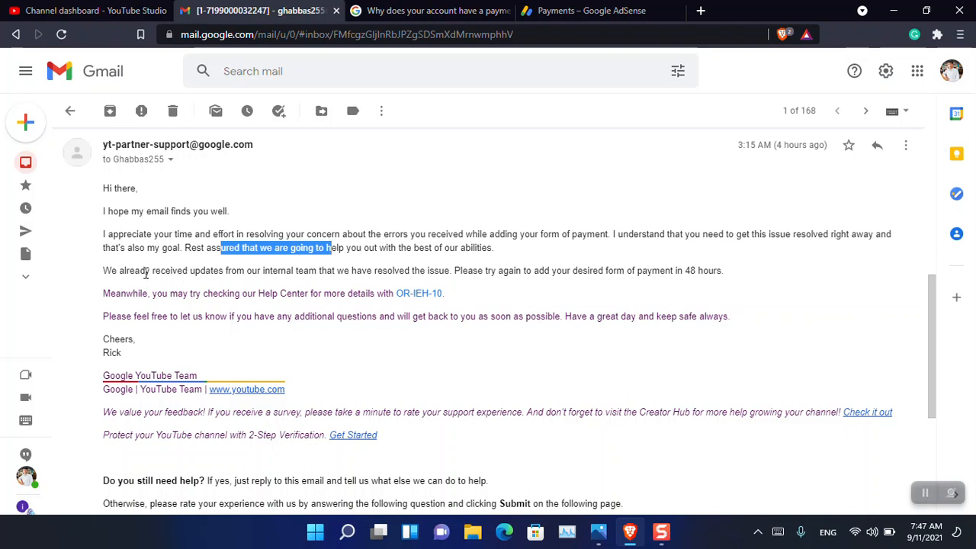
pyautogui.doubleClick(169, 270)
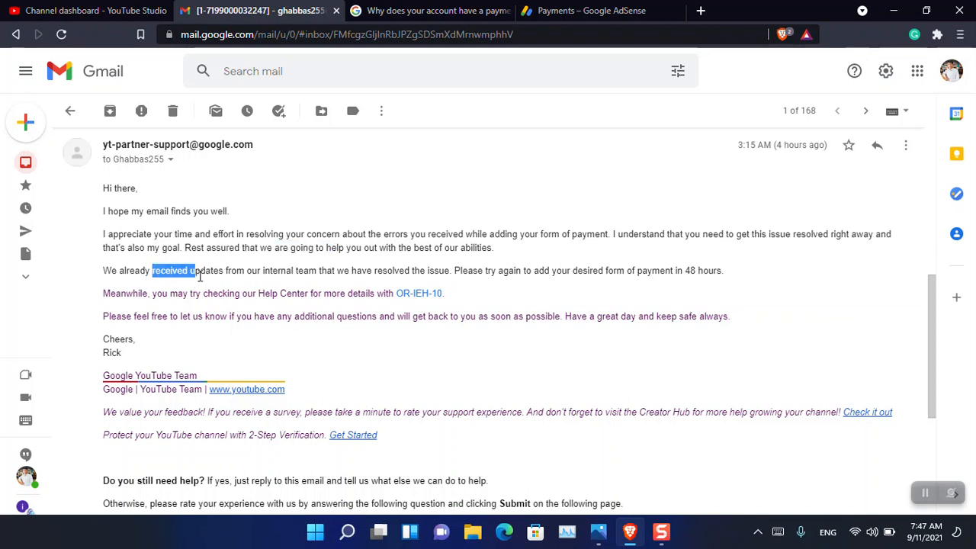
pyautogui.moveTo(153, 270); pyautogui.dragTo(273, 270)
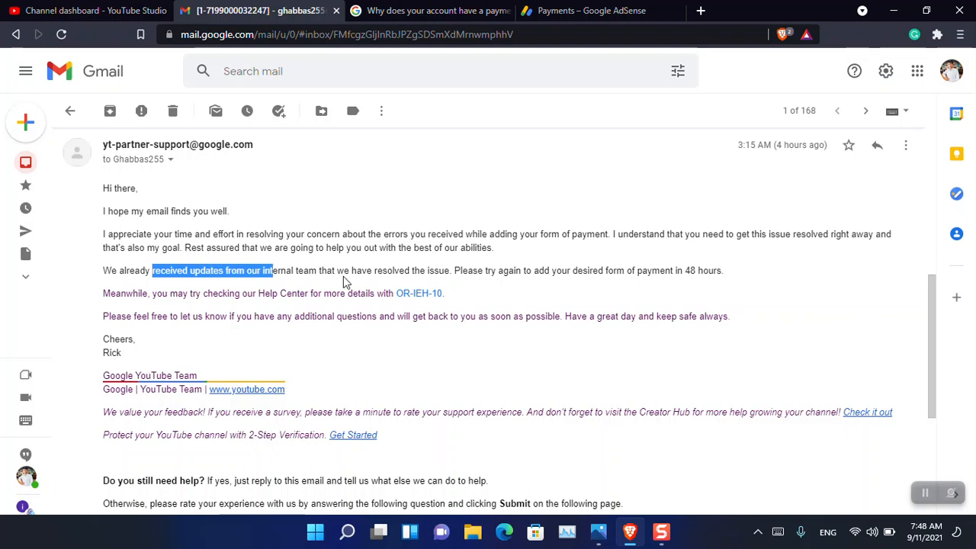
pyautogui.moveTo(382, 270)
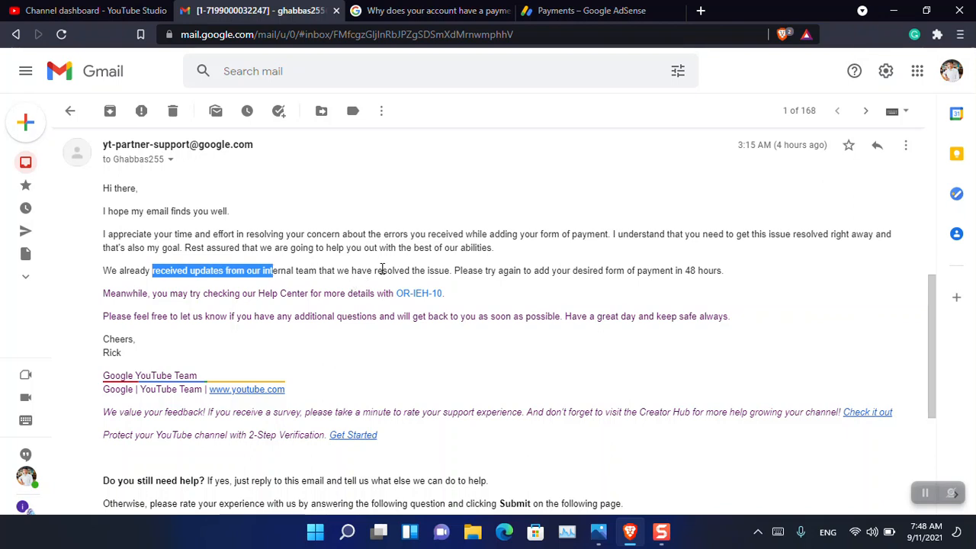
pyautogui.moveTo(534, 271)
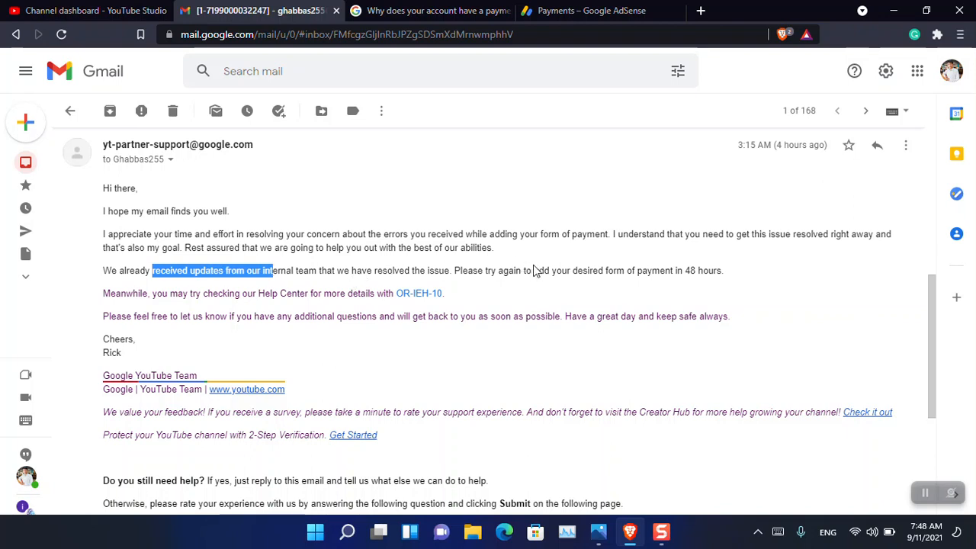
pyautogui.moveTo(666, 283)
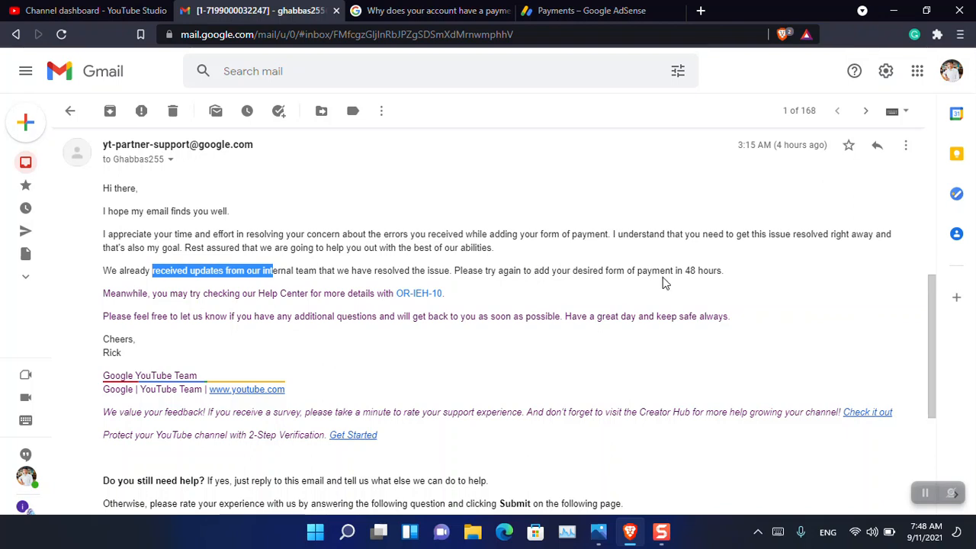
pyautogui.doubleClick(697, 270)
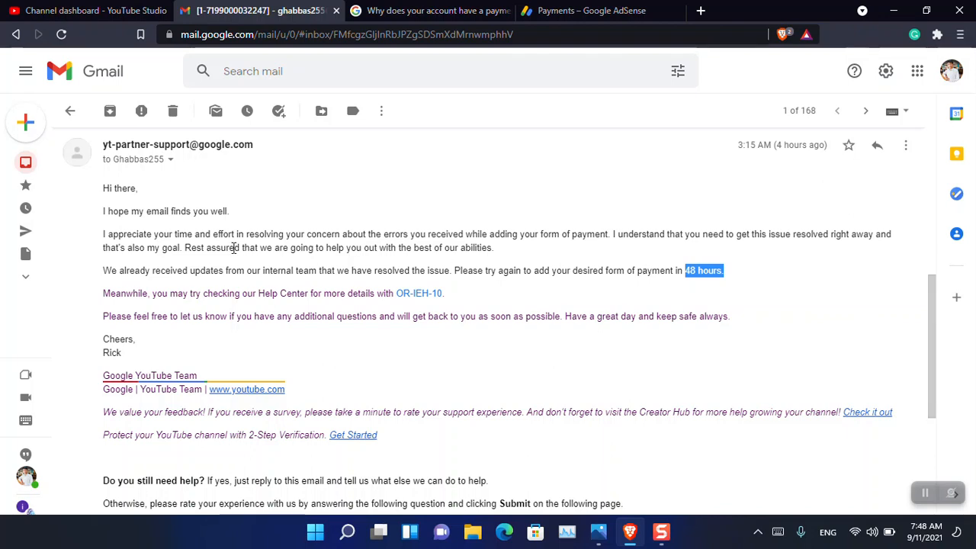
pyautogui.moveTo(166, 293)
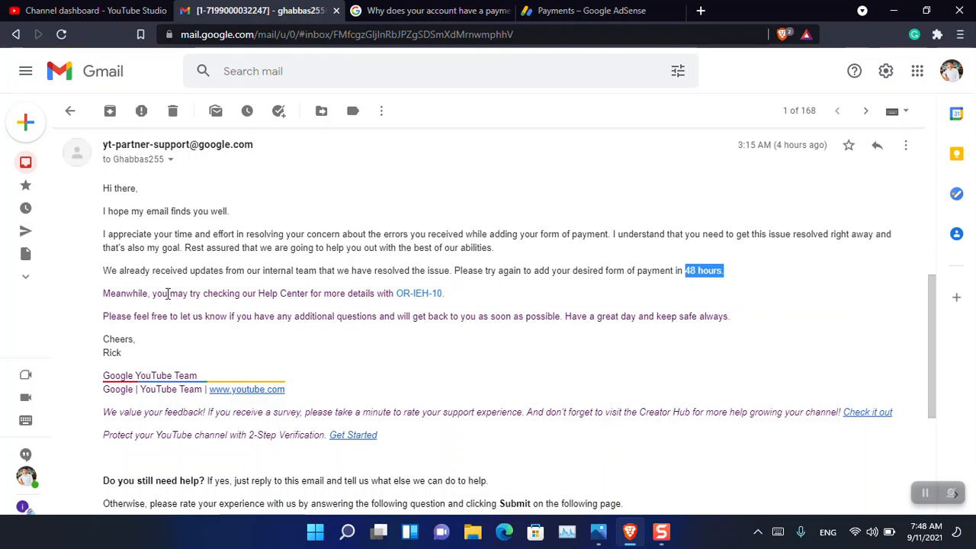
pyautogui.moveTo(169, 293); pyautogui.dragTo(275, 293)
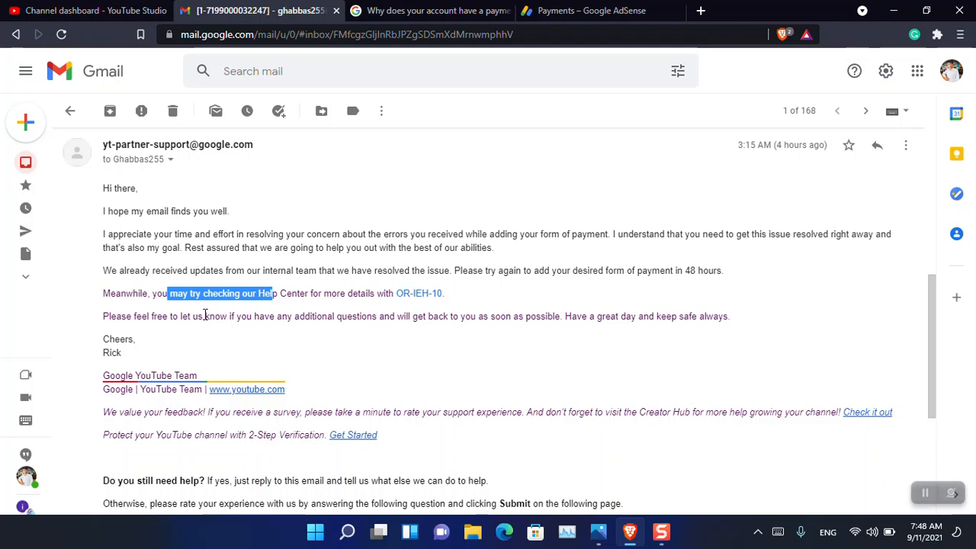
pyautogui.moveTo(817, 362)
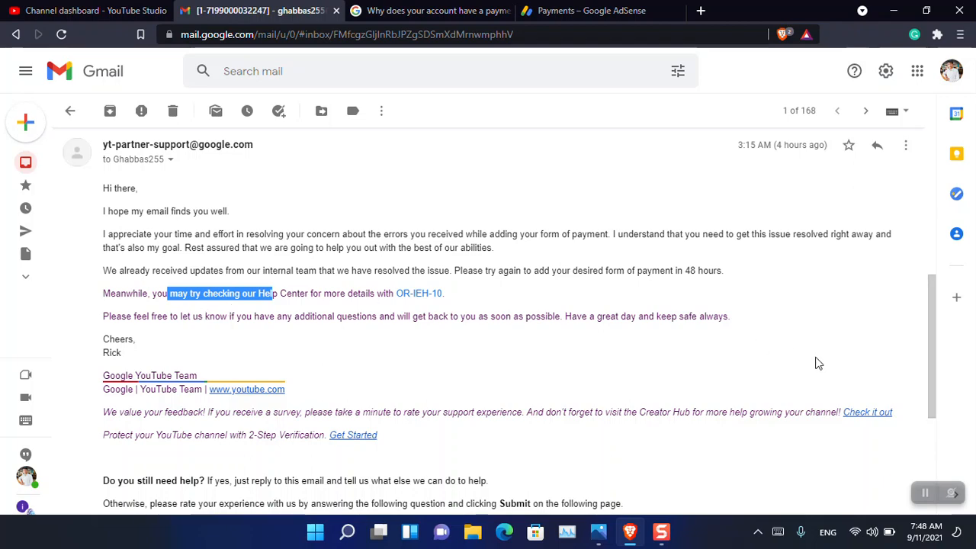
pyautogui.scroll(-3)
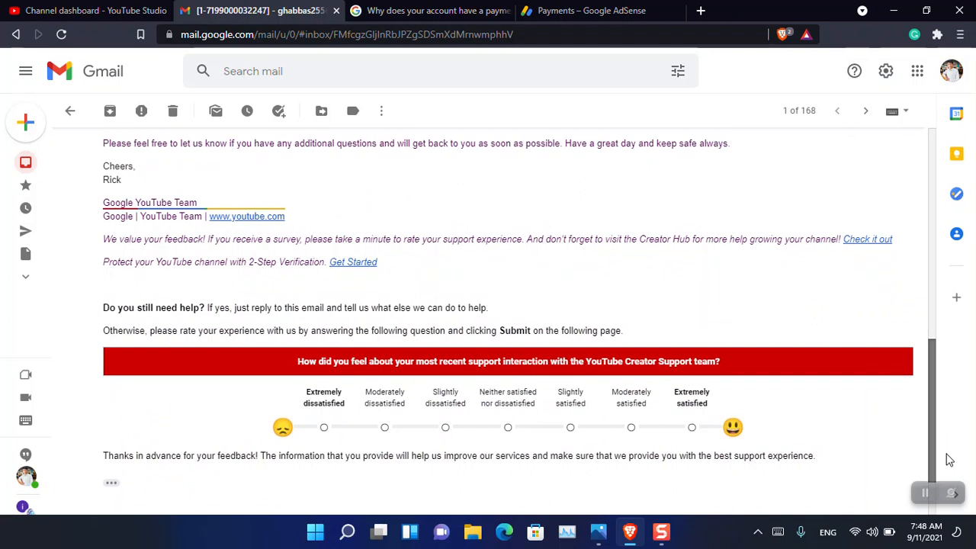
pyautogui.moveTo(257, 279)
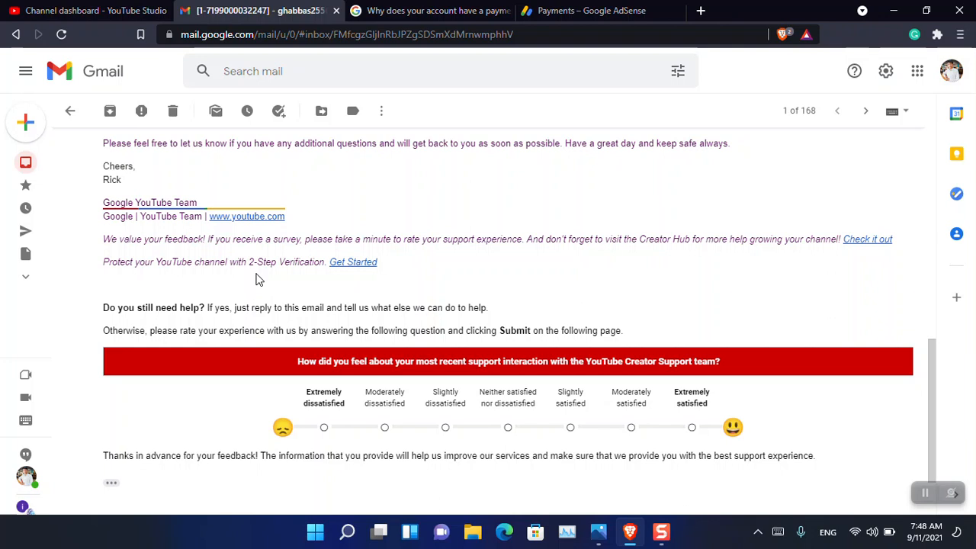
pyautogui.moveTo(314, 245)
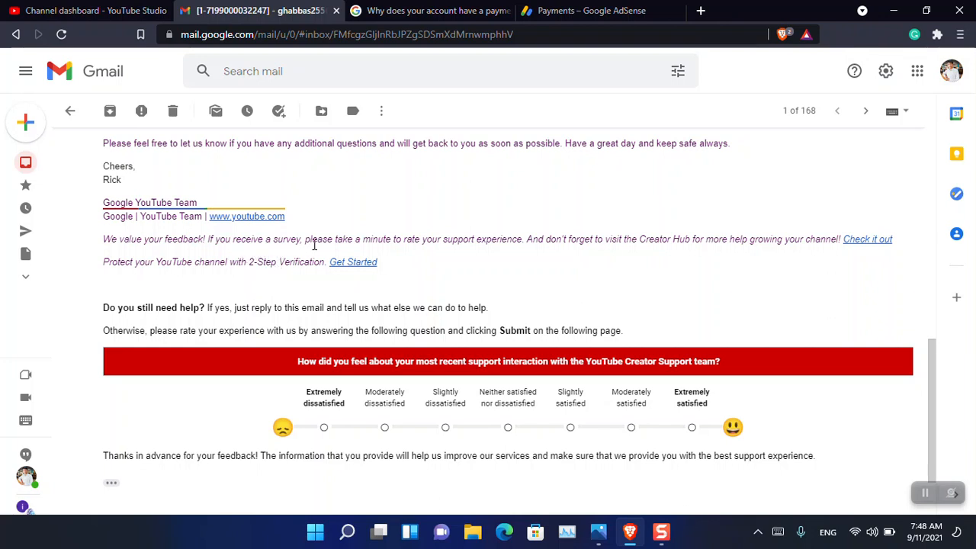
pyautogui.moveTo(323, 246)
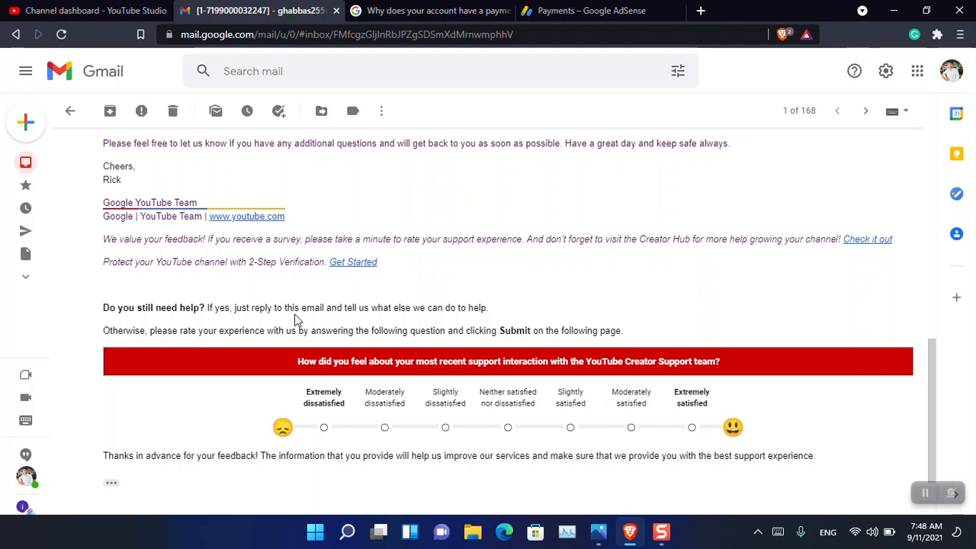
pyautogui.moveTo(629, 532)
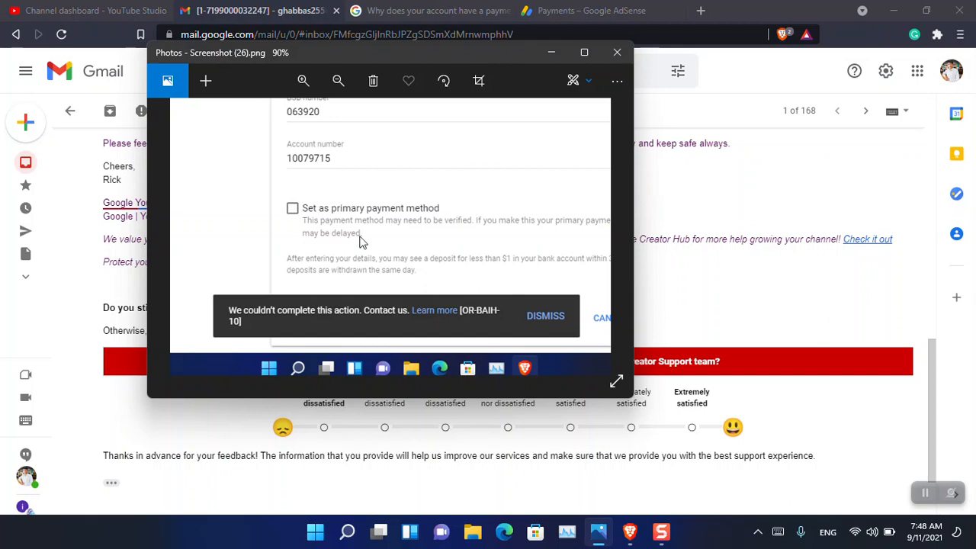
# Step: Show the IntoGuide YouTube Studio dashboard, then bring up the AdSense payment methods page
pyautogui.click(84, 13)
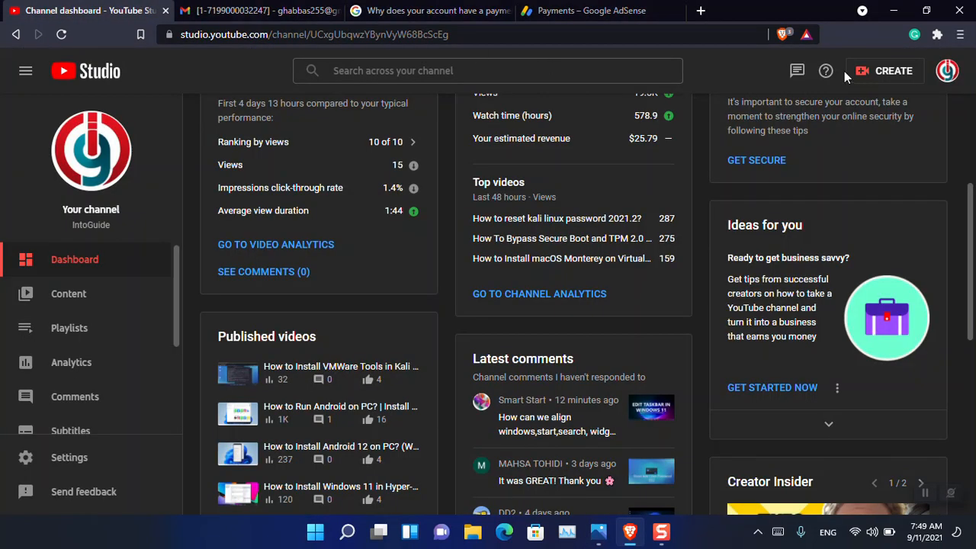
pyautogui.moveTo(797, 70)
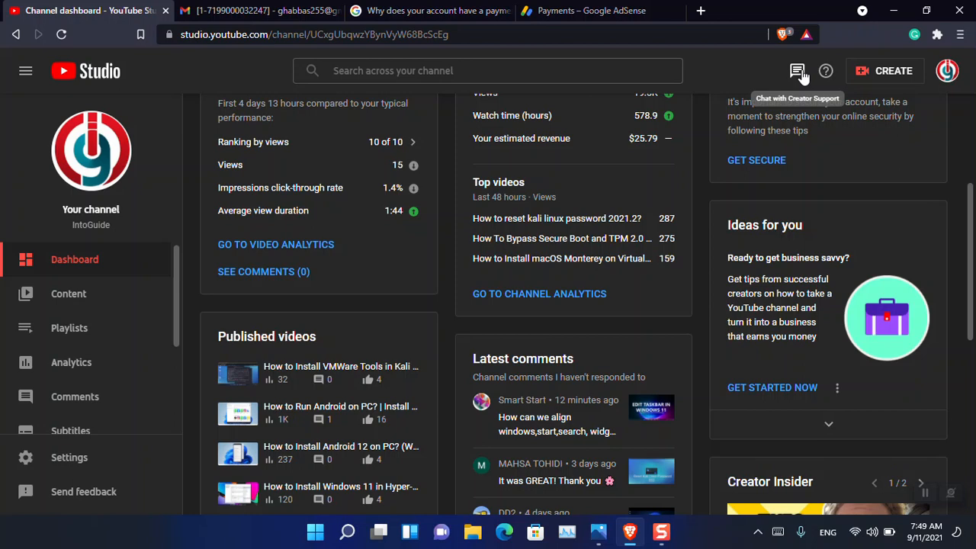
pyautogui.click(591, 11)
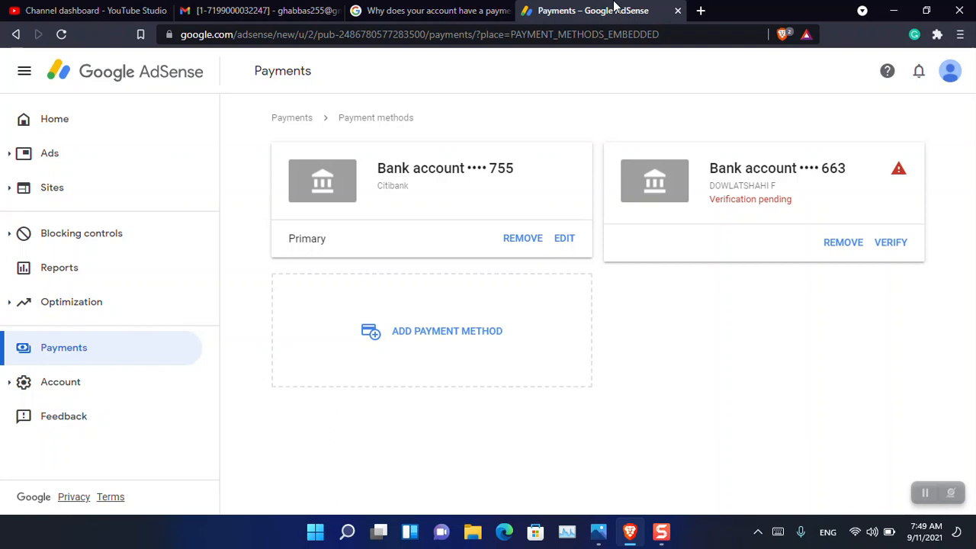
pyautogui.moveTo(746, 212)
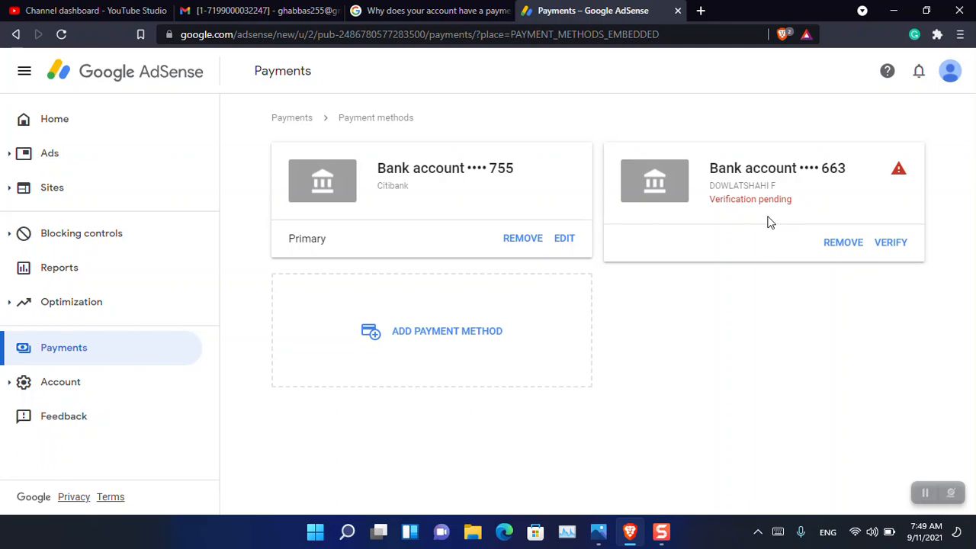
# Step: Return to the IntoGuide YouTube Studio dashboard and scroll back to its top
pyautogui.click(91, 11)
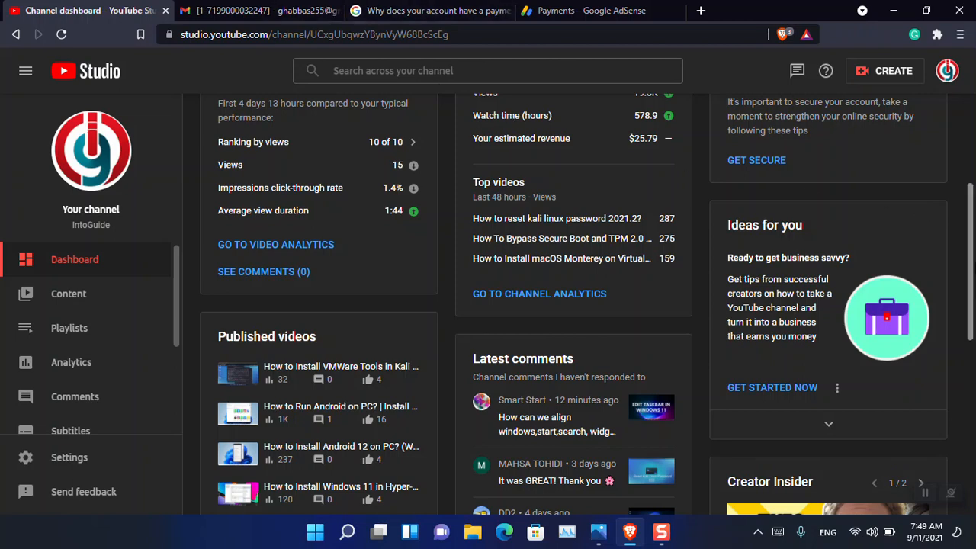
pyautogui.scroll(3)
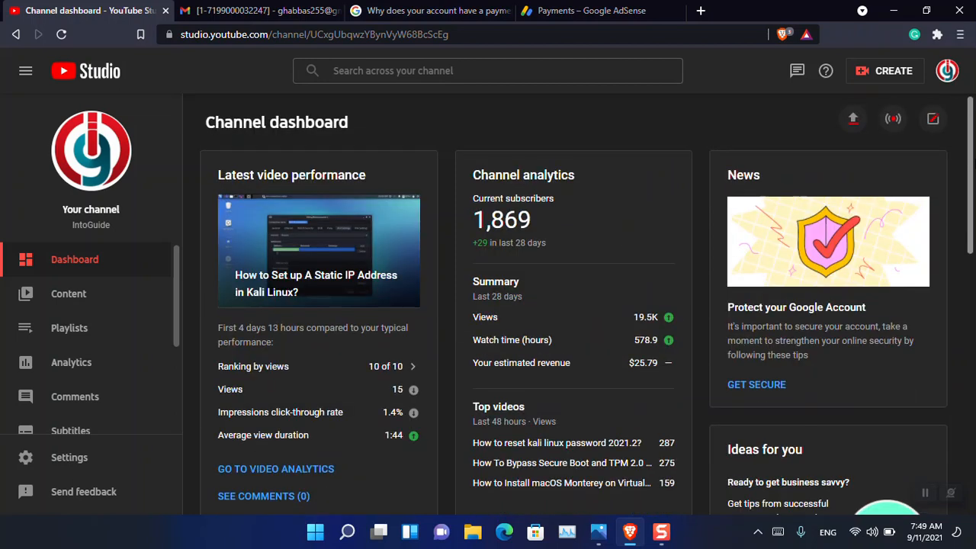